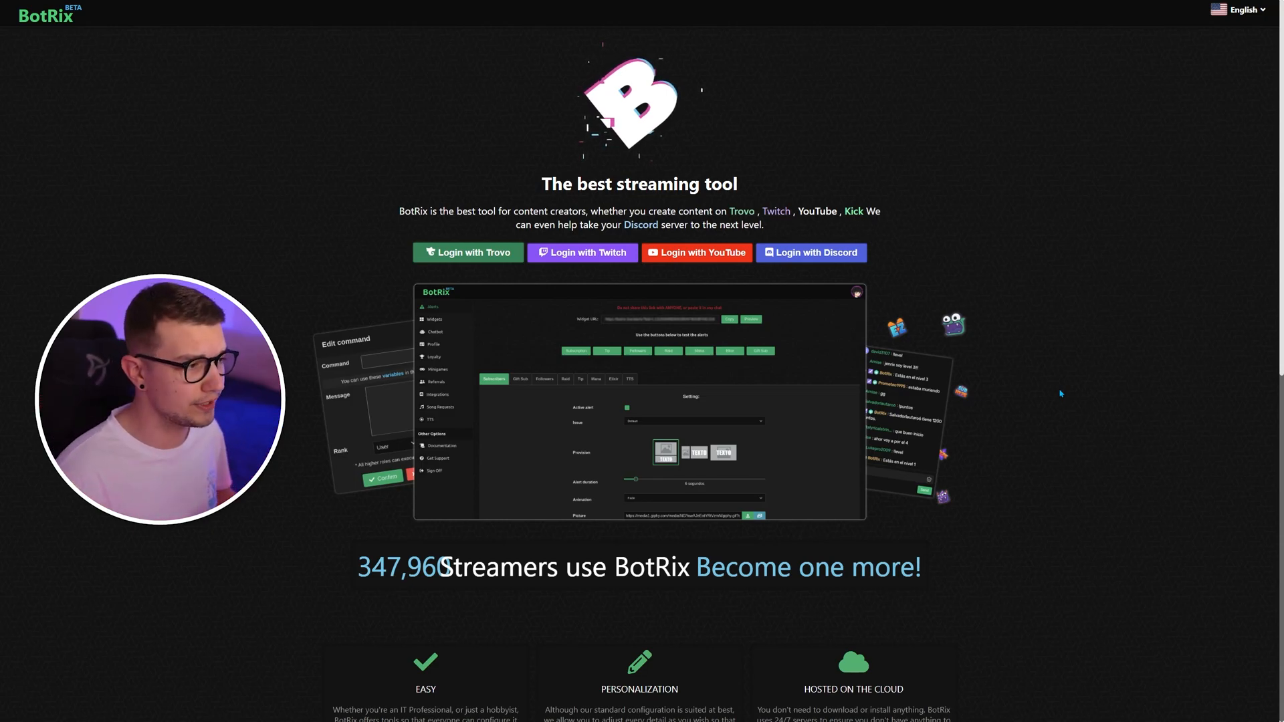
mouse_move(897, 278)
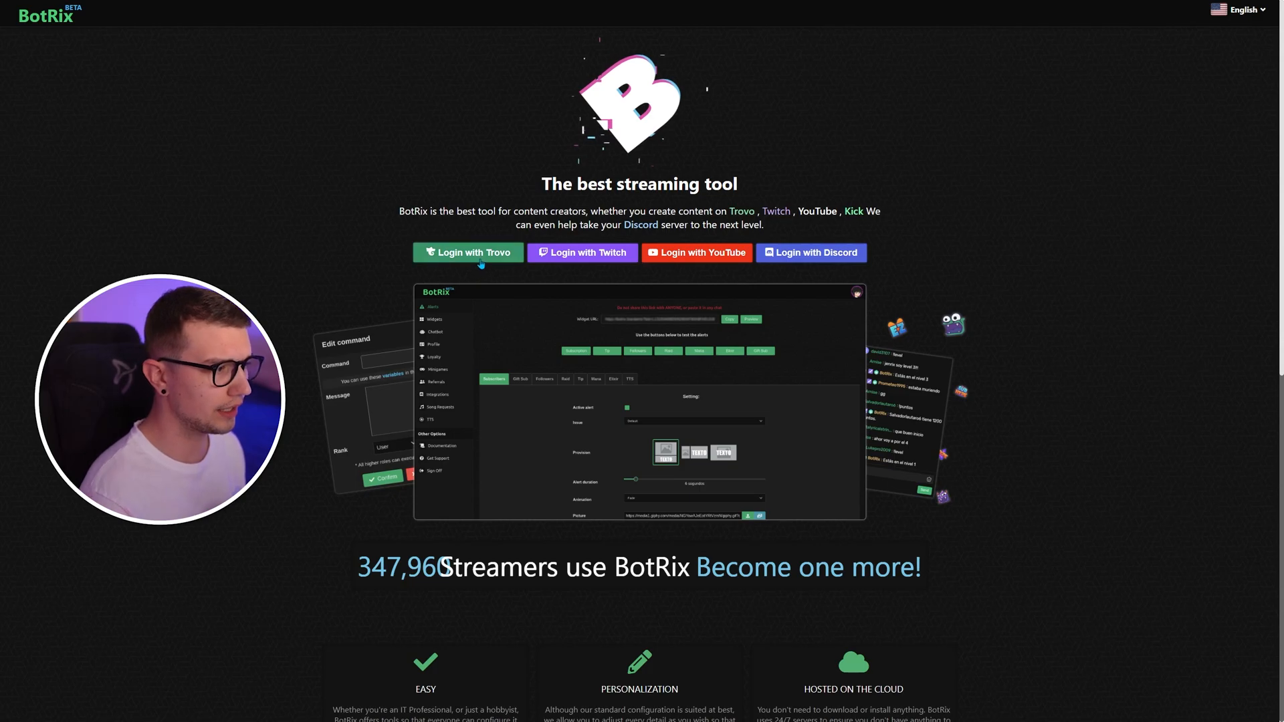
- Sign in through the homepage Login button, reaching the Discord-linked profile with Kick connected
click(810, 252)
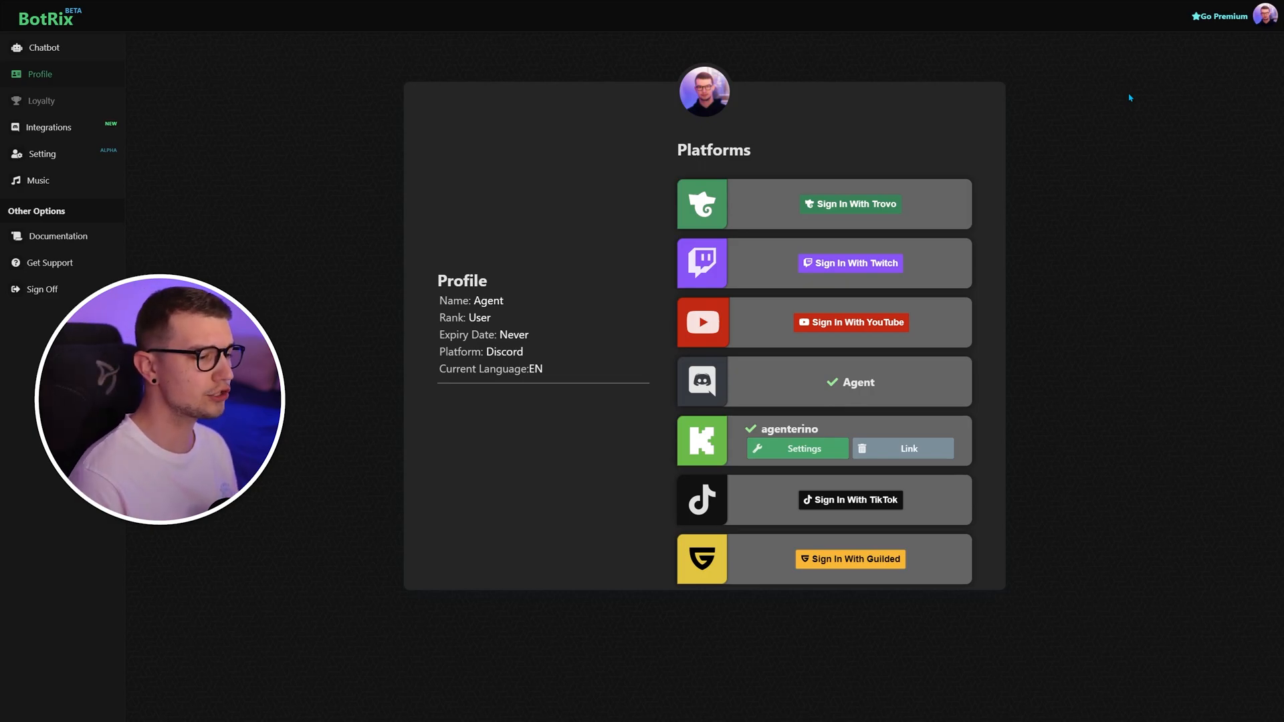
mouse_move(802, 471)
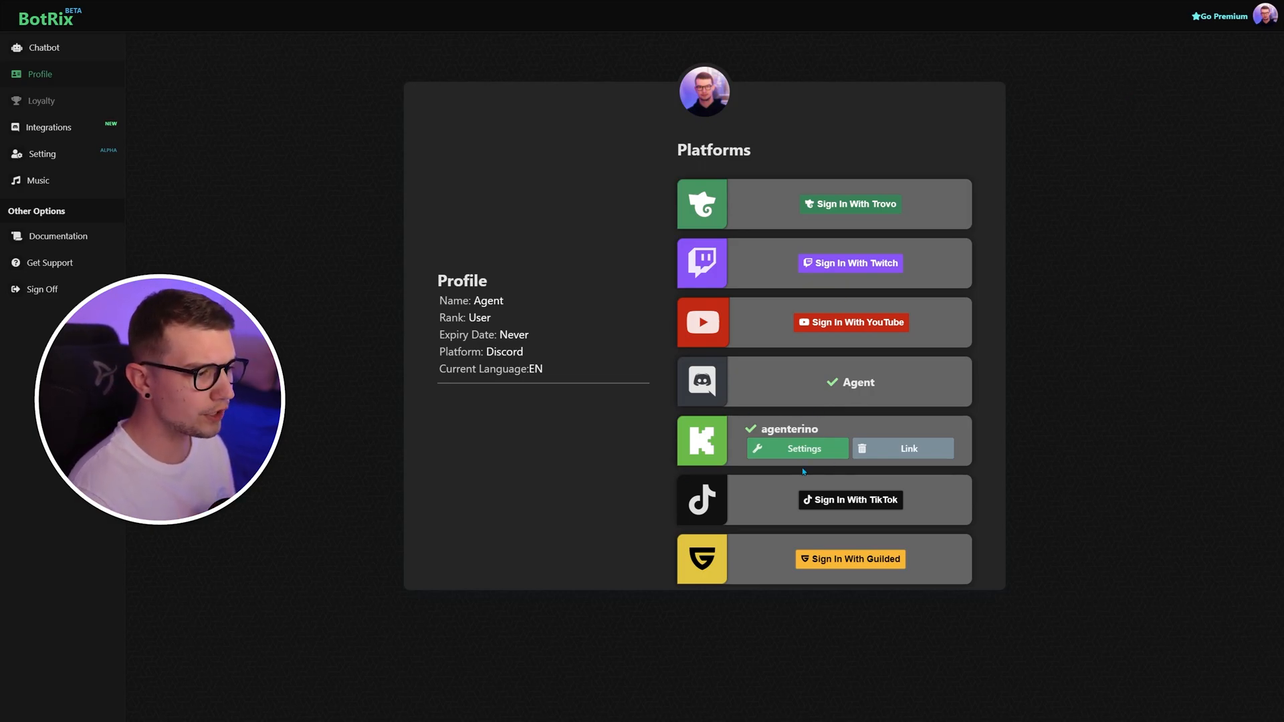
mouse_move(760, 441)
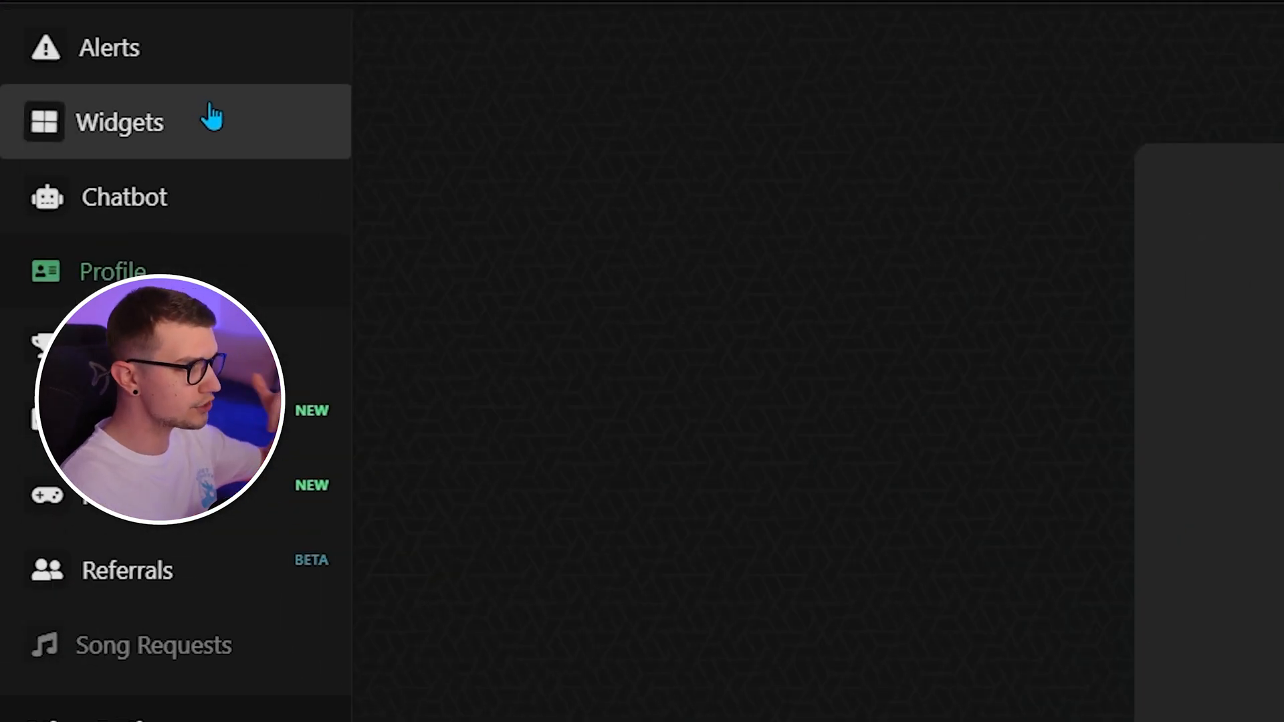
mouse_move(753, 334)
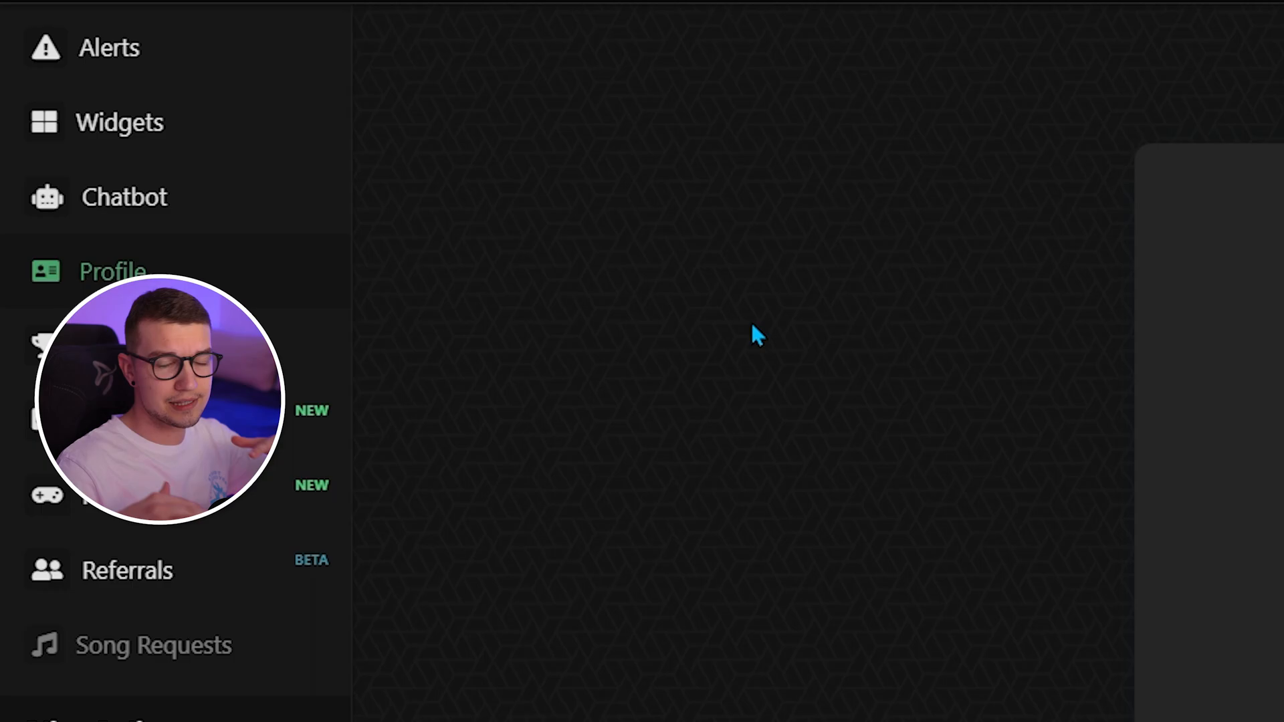
mouse_move(555, 124)
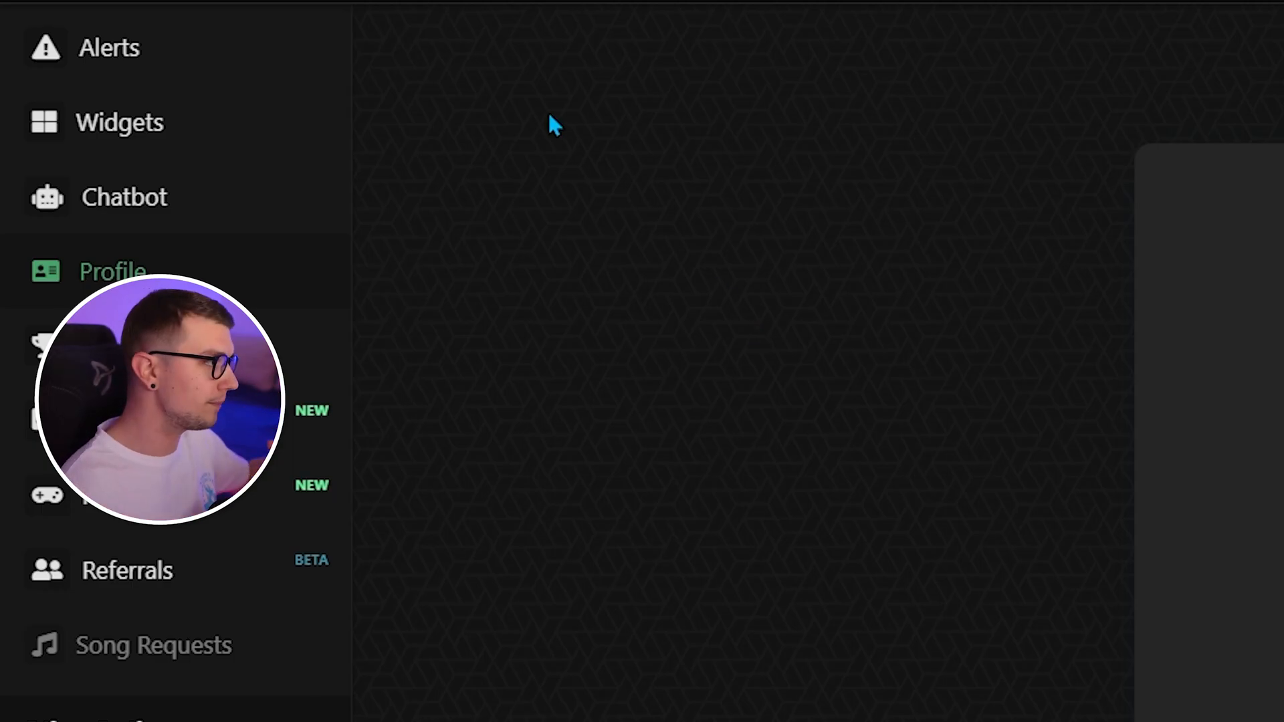
- Open Alerts, browse the Subscription settings, and switch to the Kicks alert tab
click(109, 48)
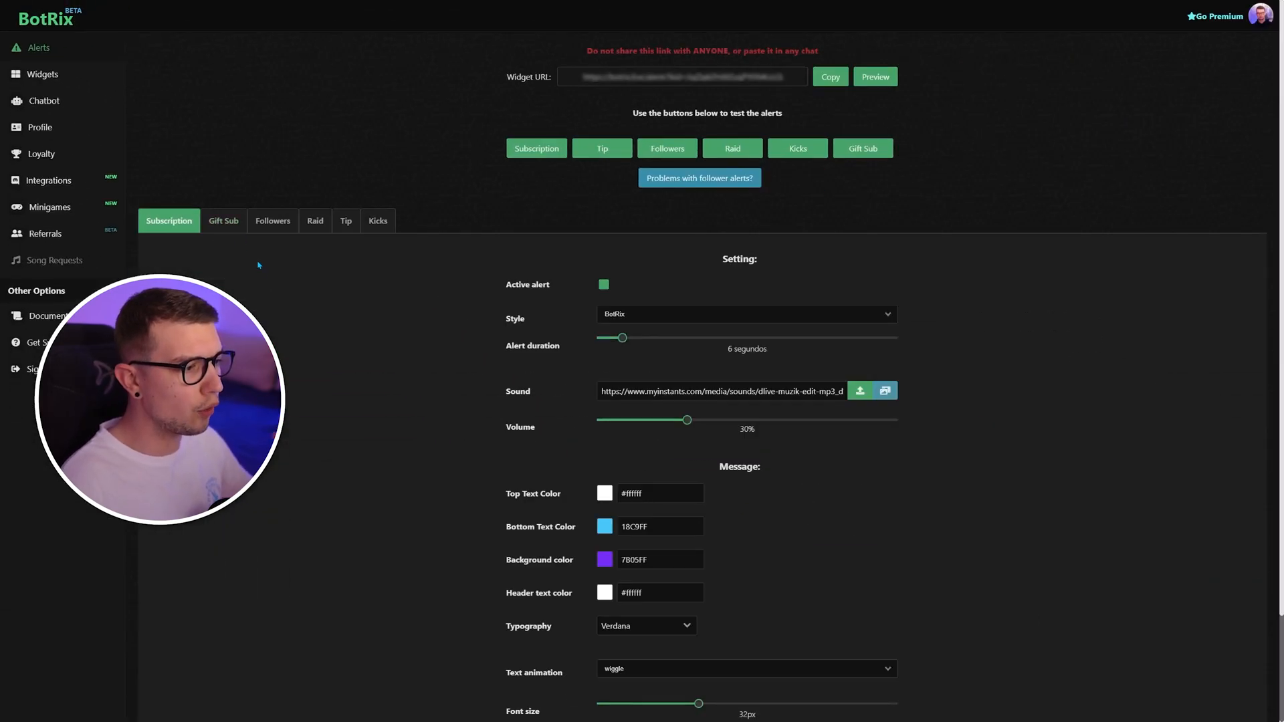
scroll(down, 3)
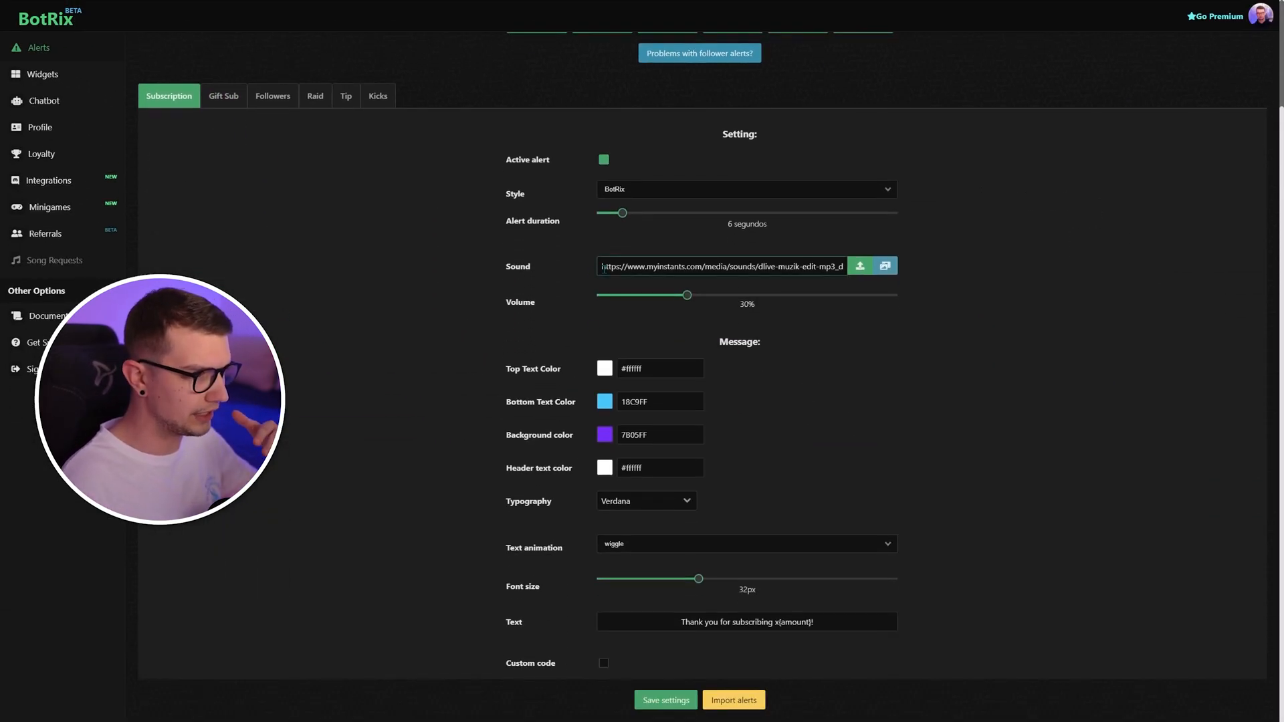
scroll(up, 3)
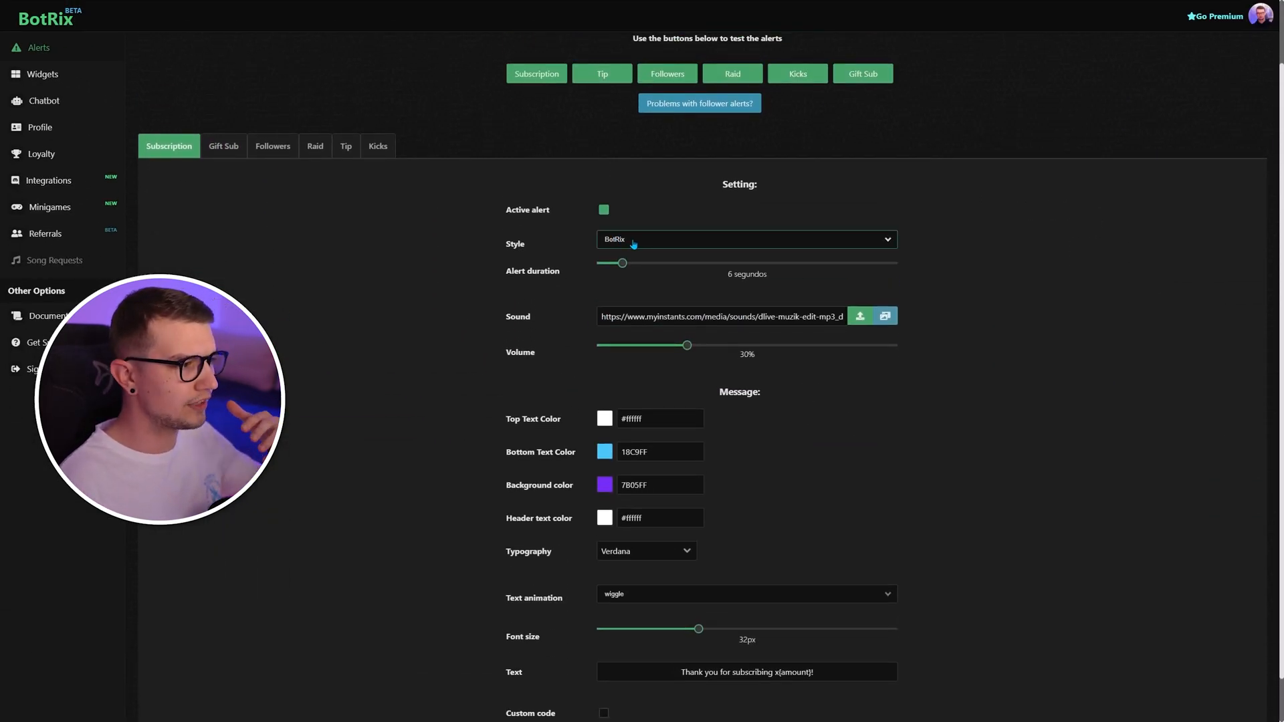
scroll(down, 3)
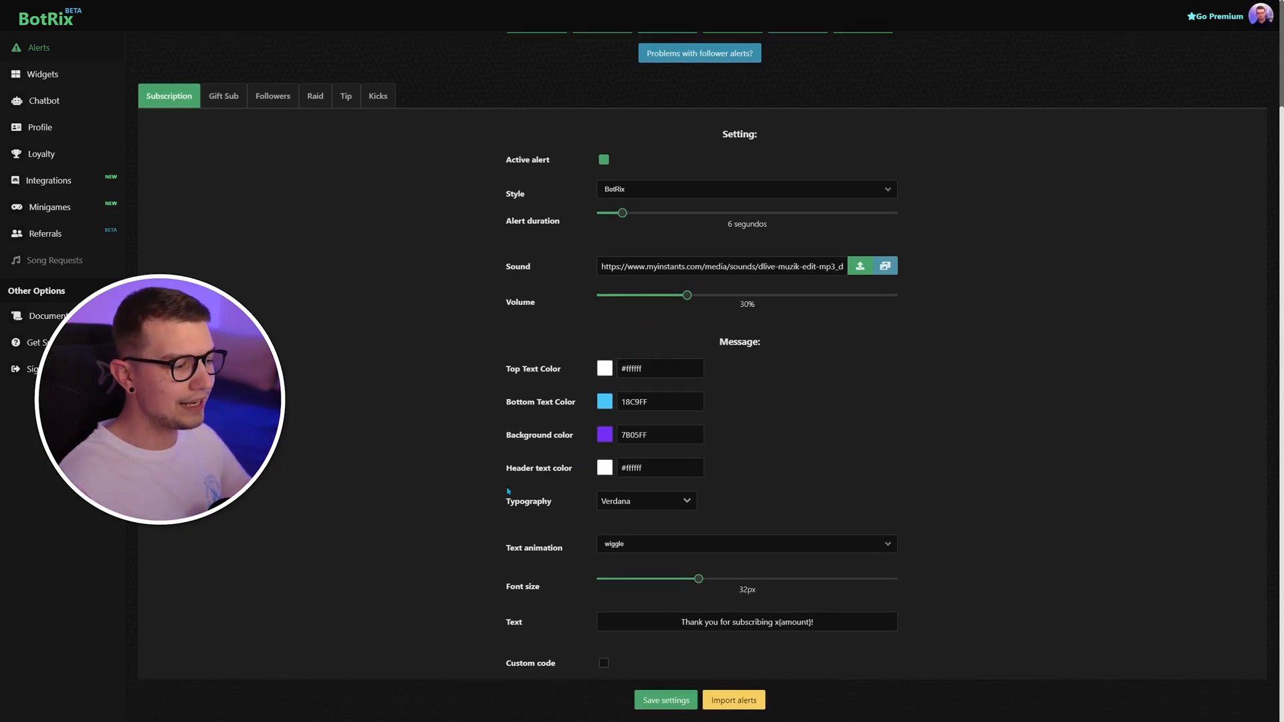
scroll(up, 3)
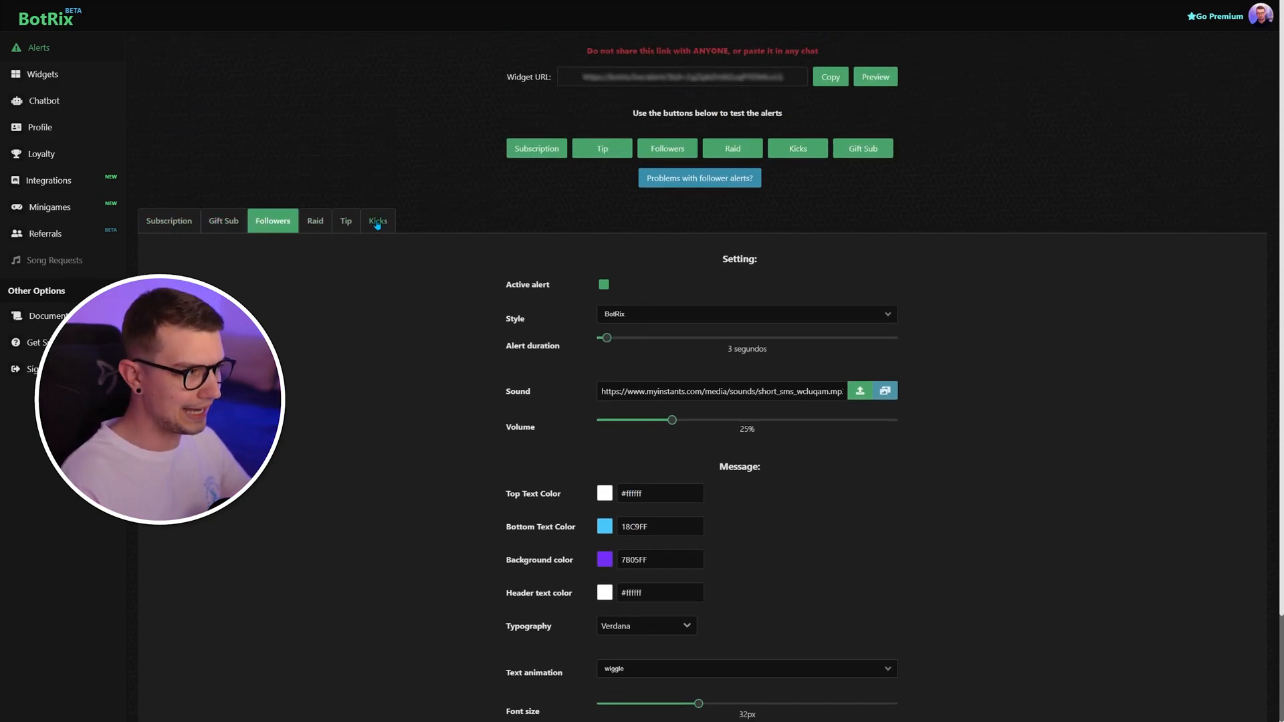
click(377, 220)
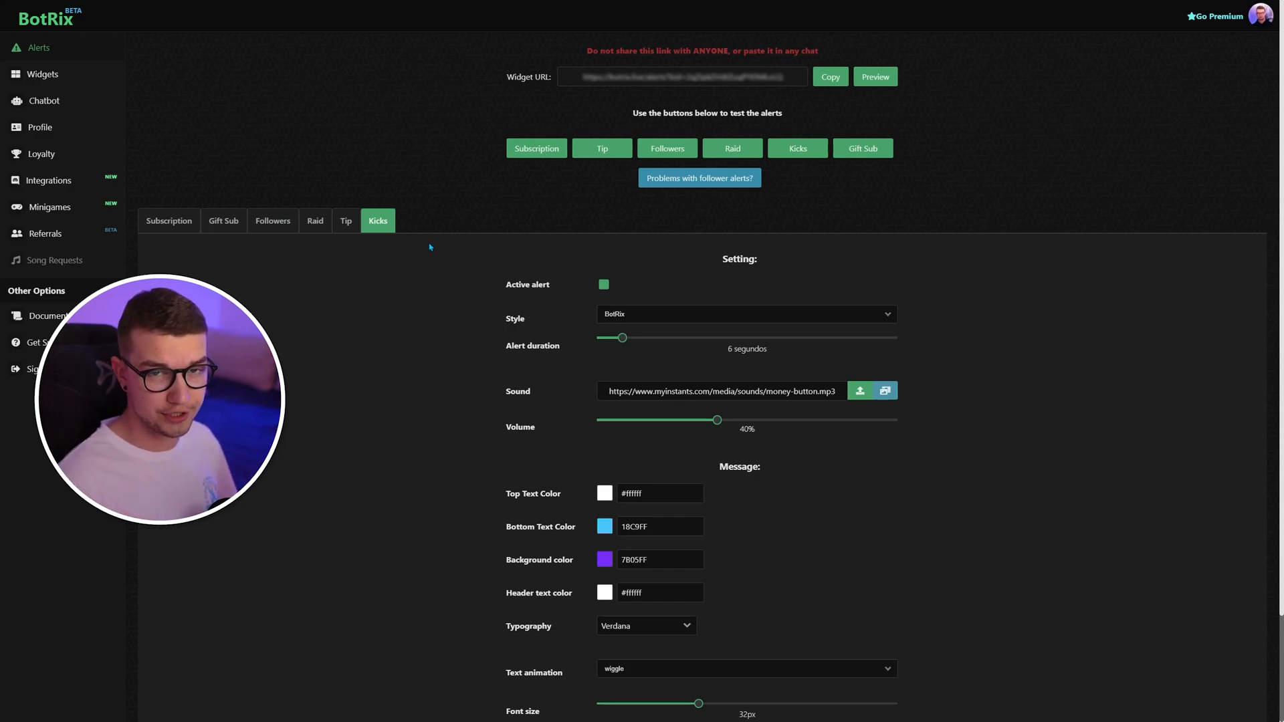
mouse_move(476, 305)
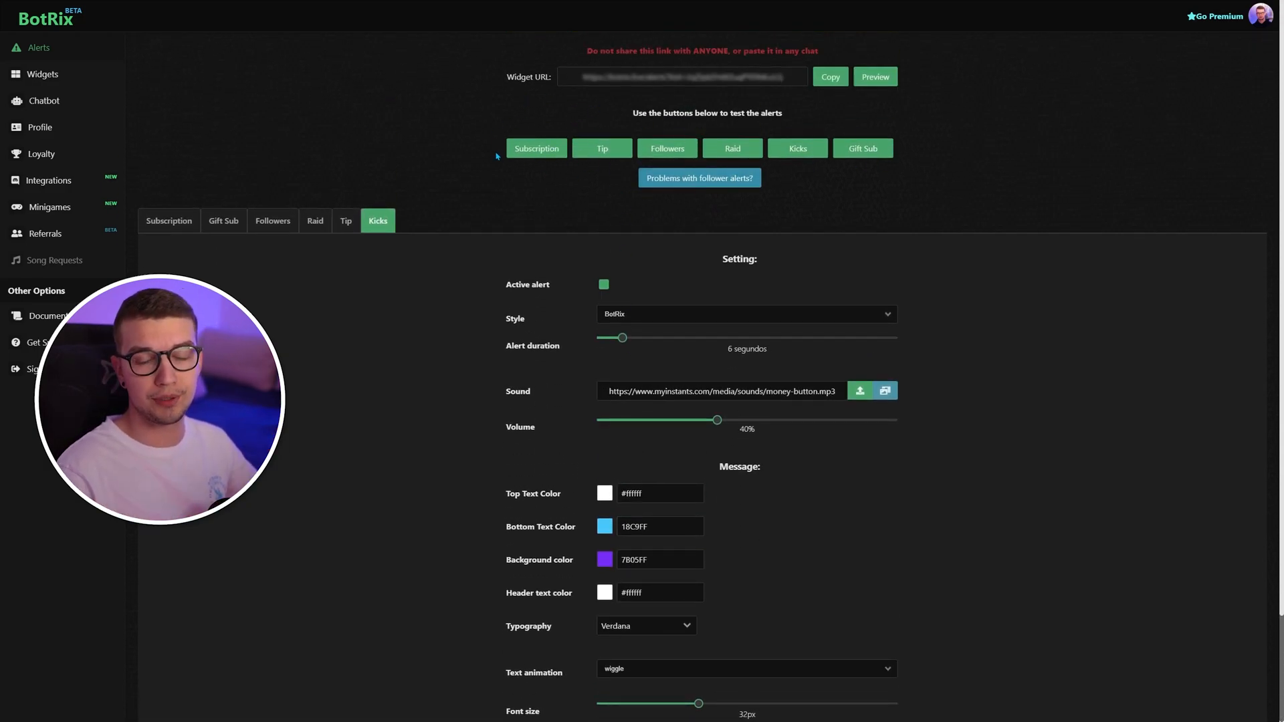
mouse_move(522, 131)
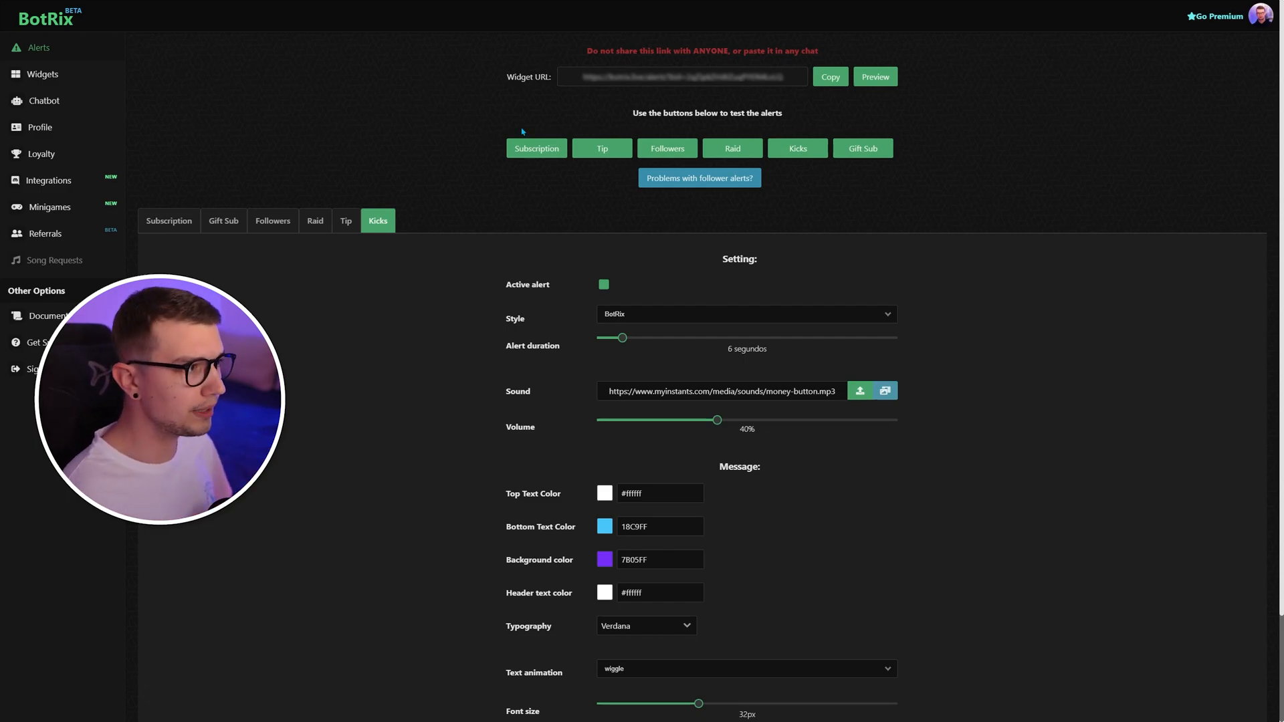
mouse_move(690, 100)
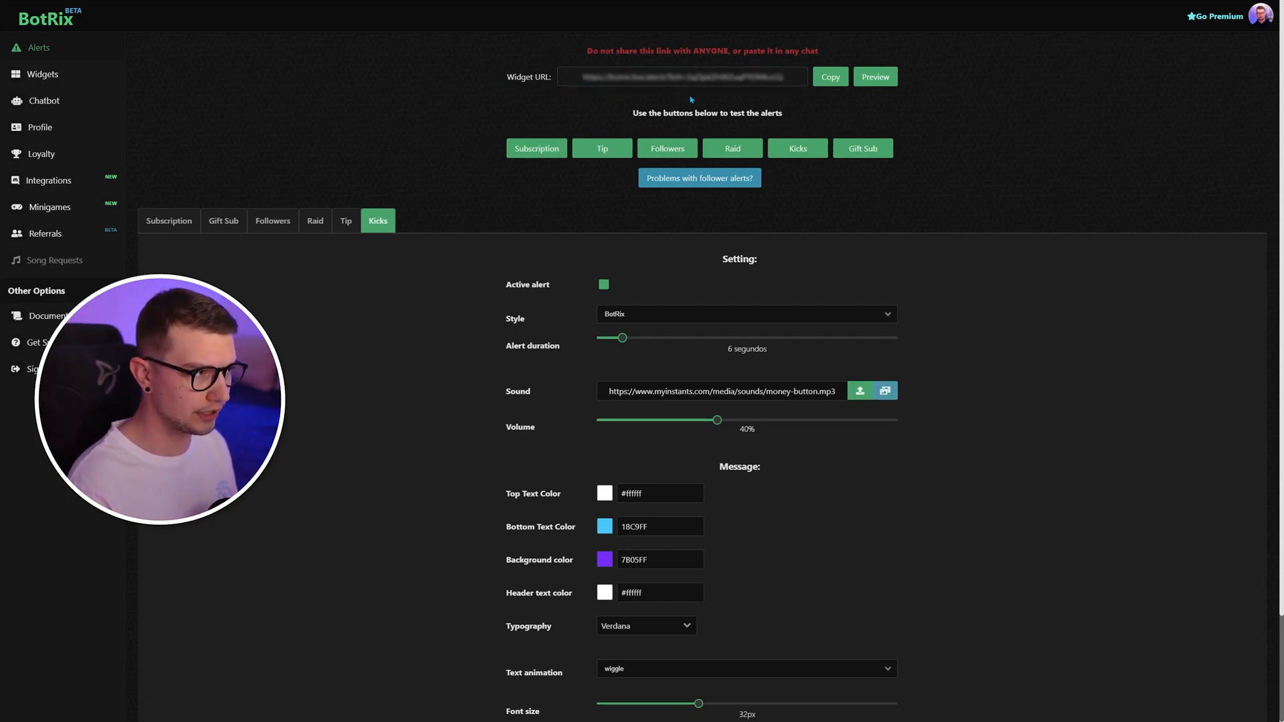
- Add a new Browser source to the current OBS scene, leaving its properties unchanged
click(331, 711)
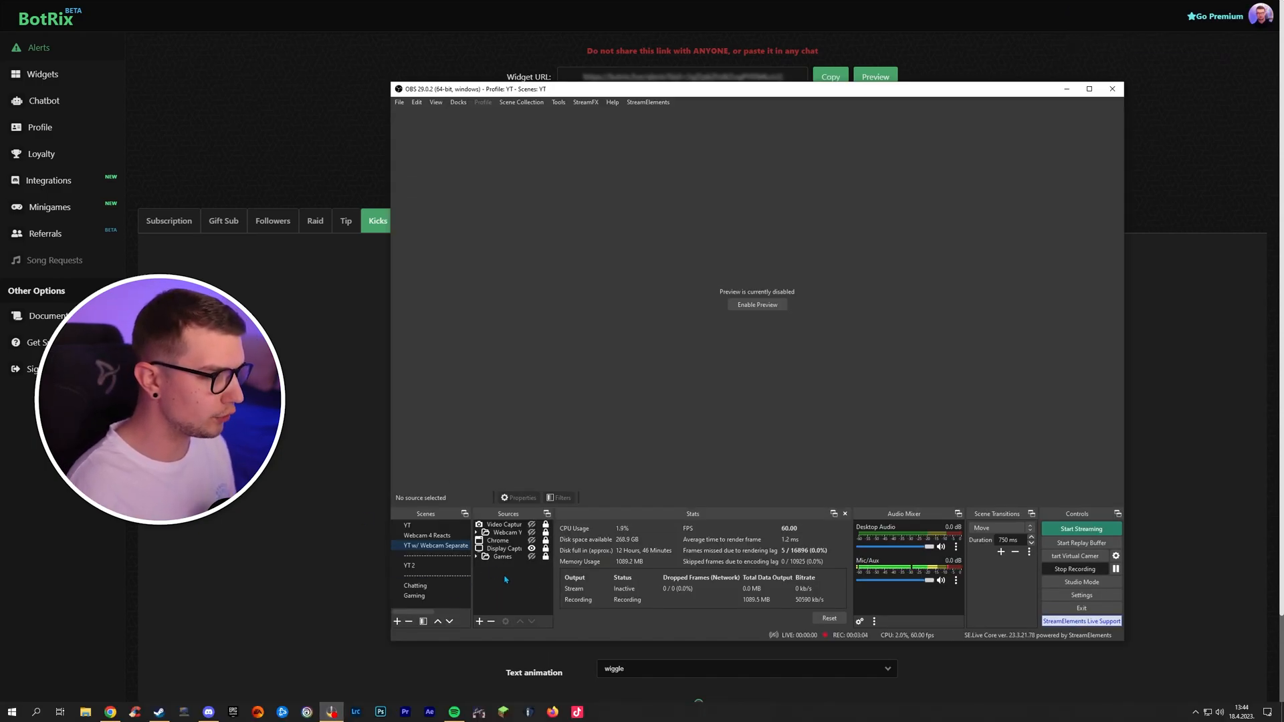
right_click(506, 580)
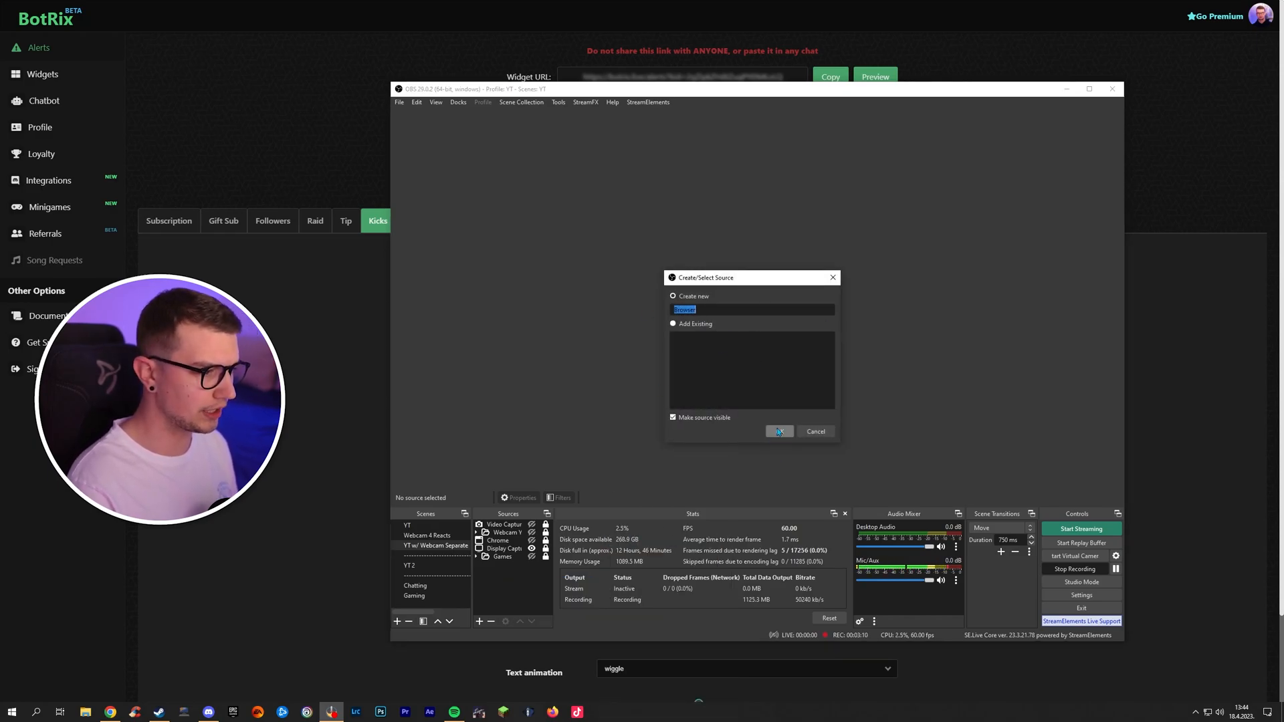
click(778, 431)
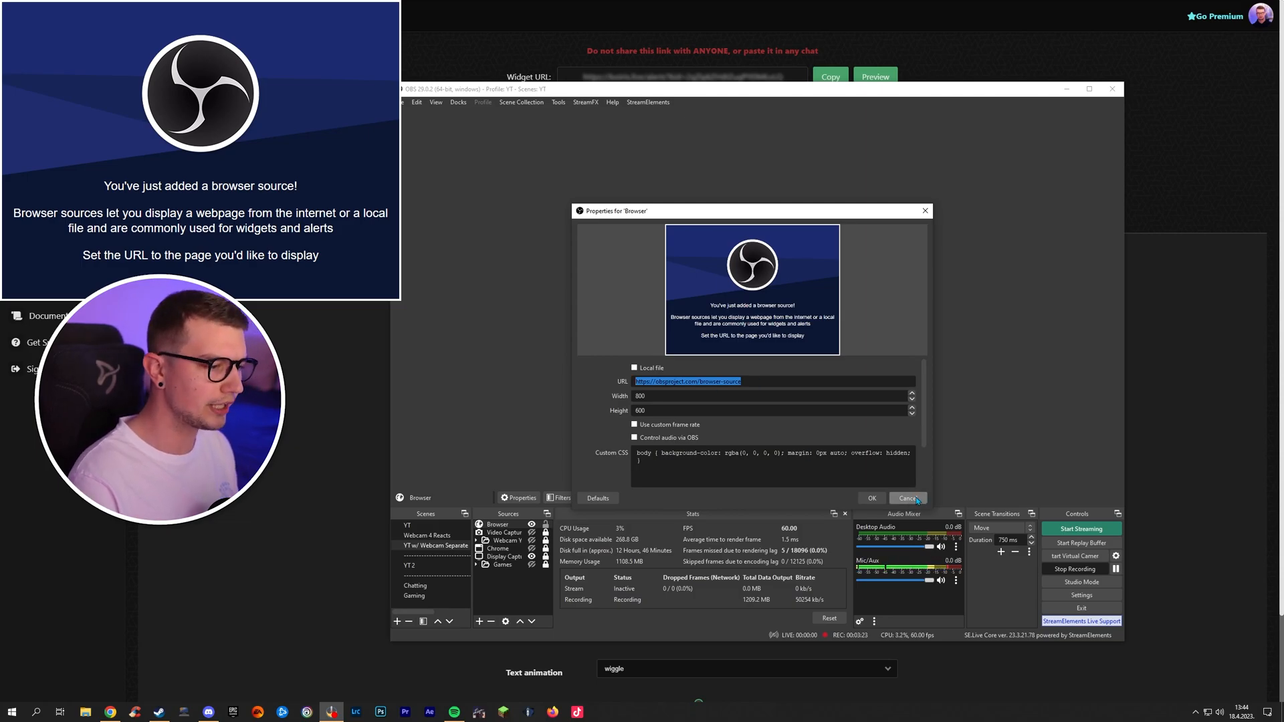
click(908, 498)
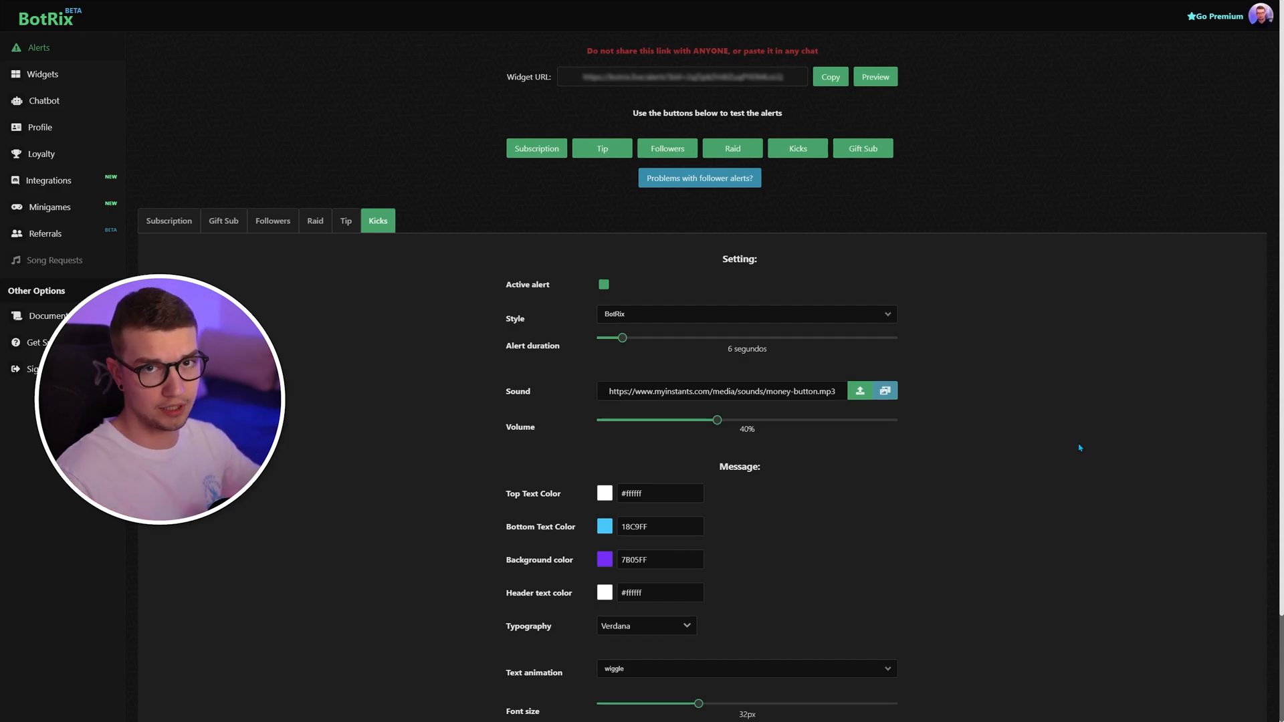
scroll(down, 3)
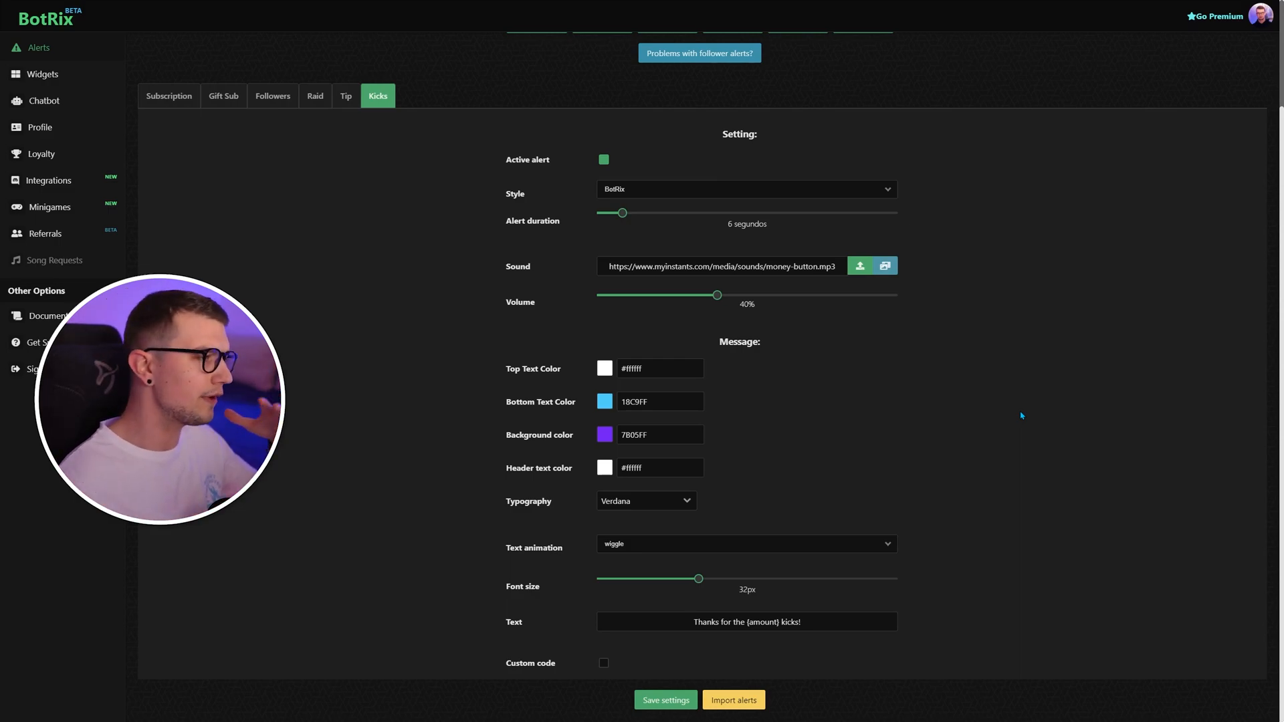
mouse_move(947, 393)
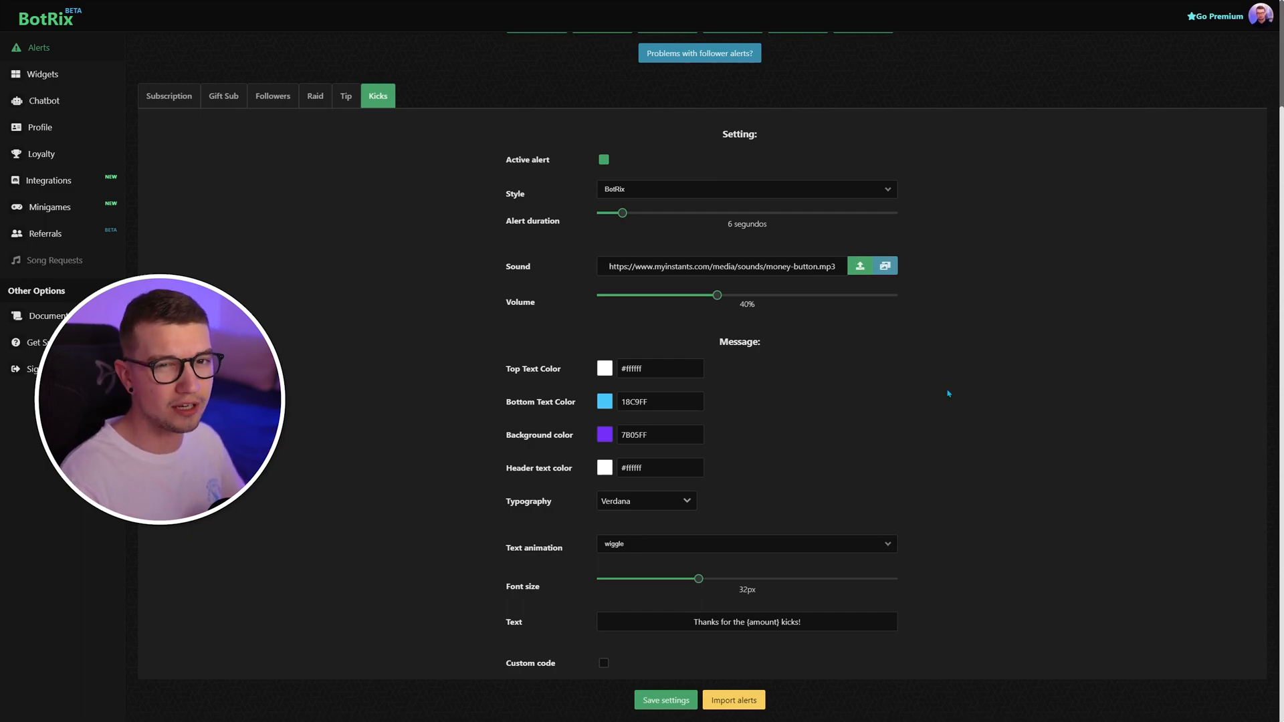
scroll(up, 3)
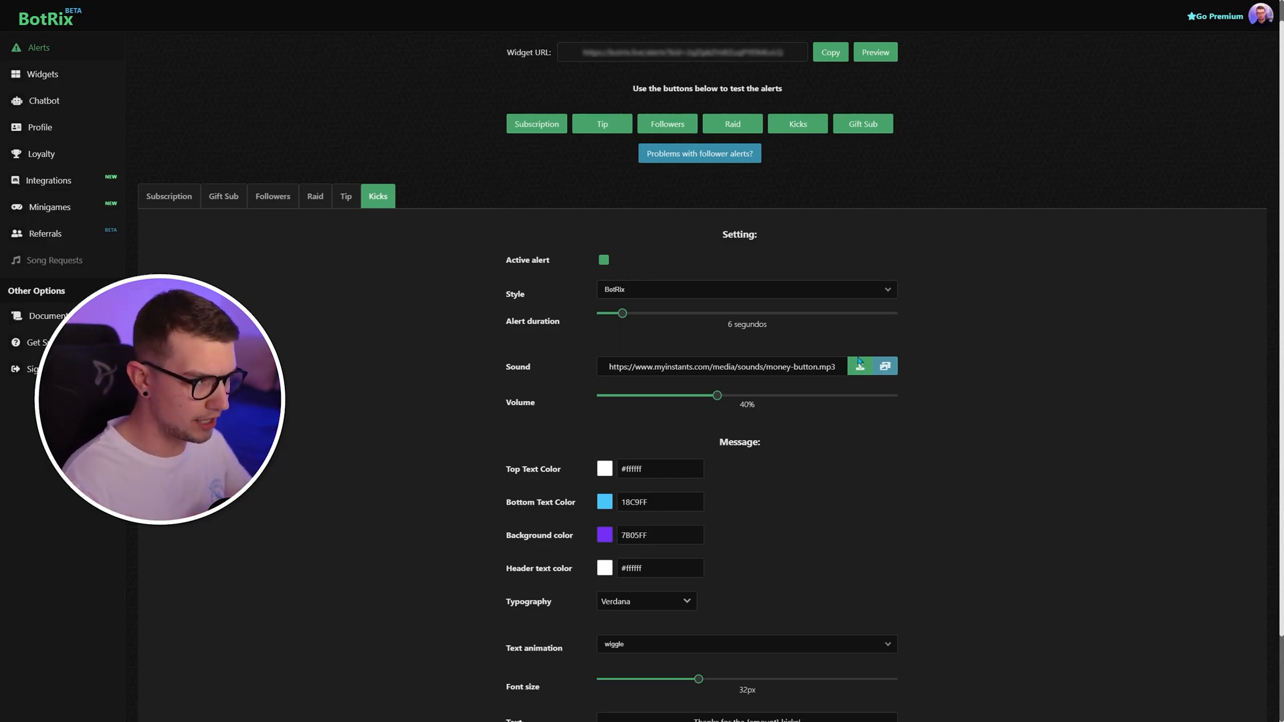
scroll(down, 3)
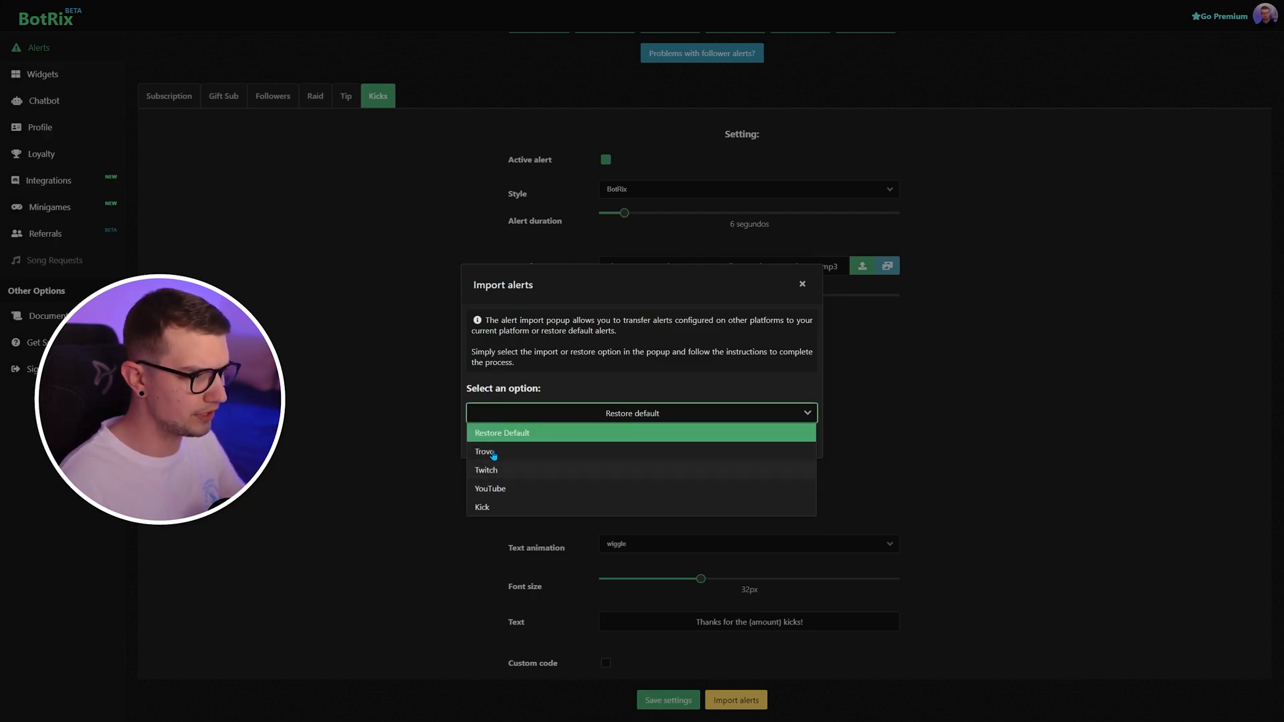
mouse_move(495, 521)
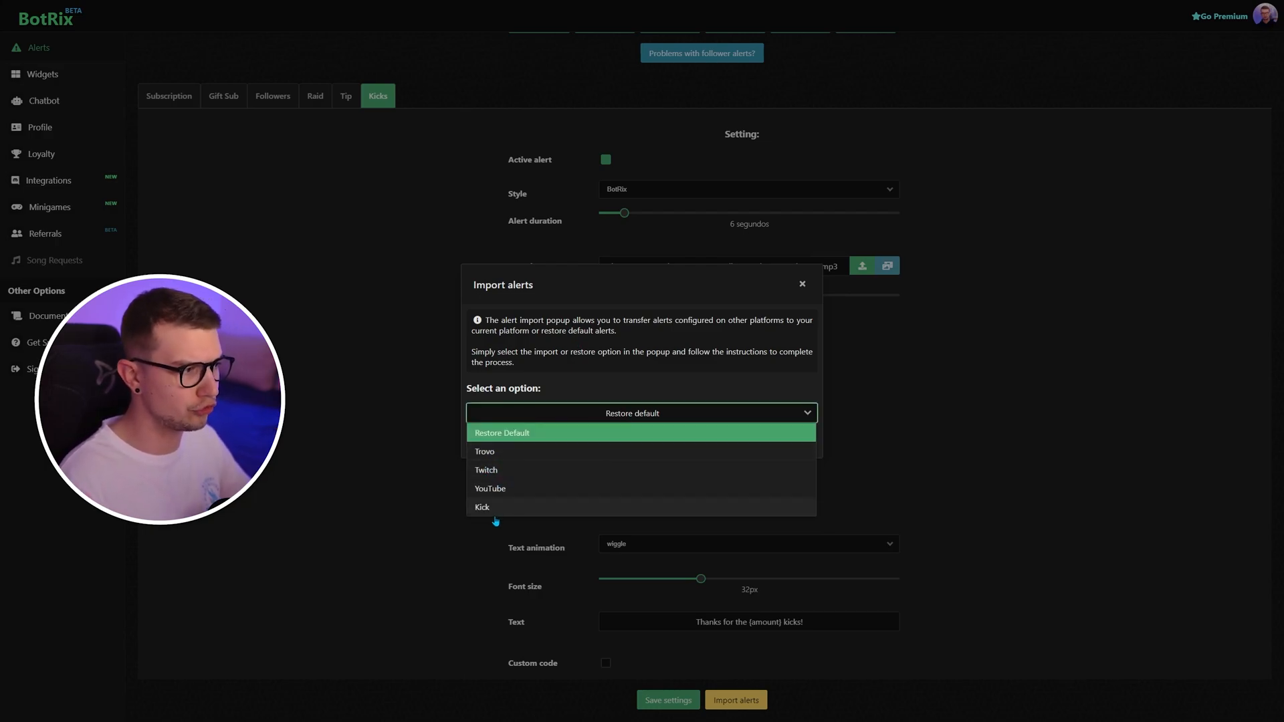
click(641, 413)
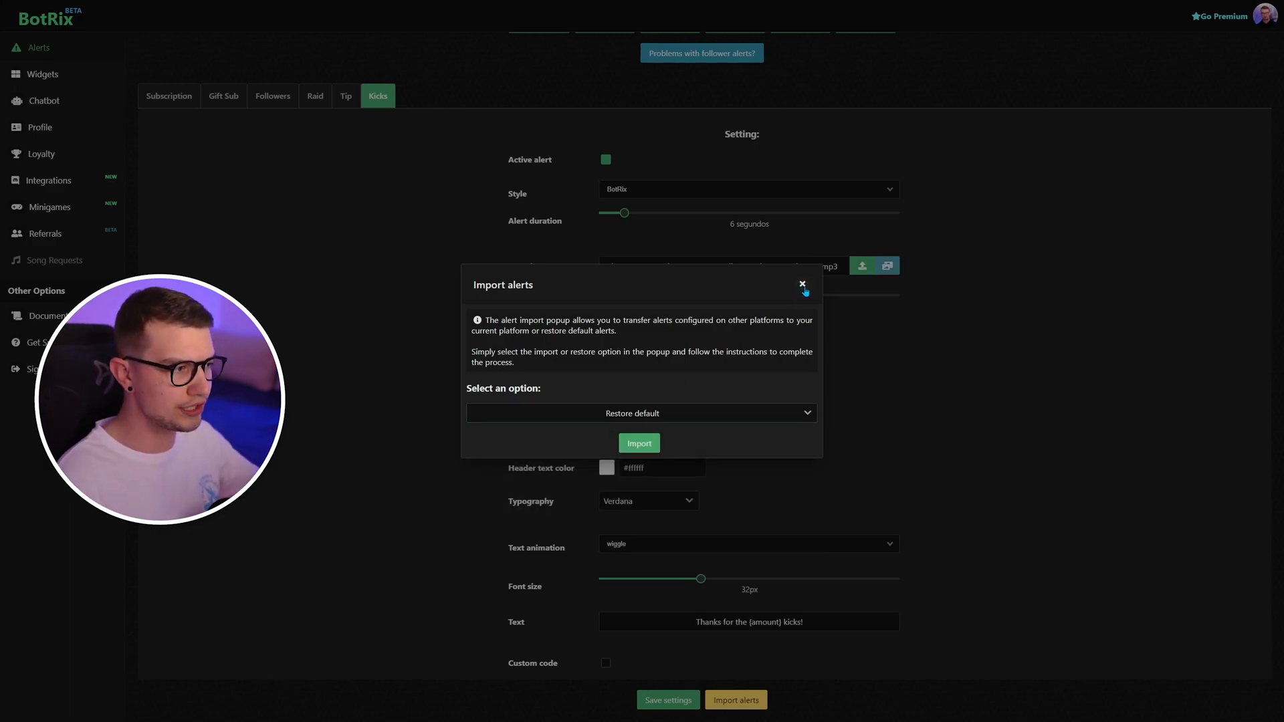
click(802, 284)
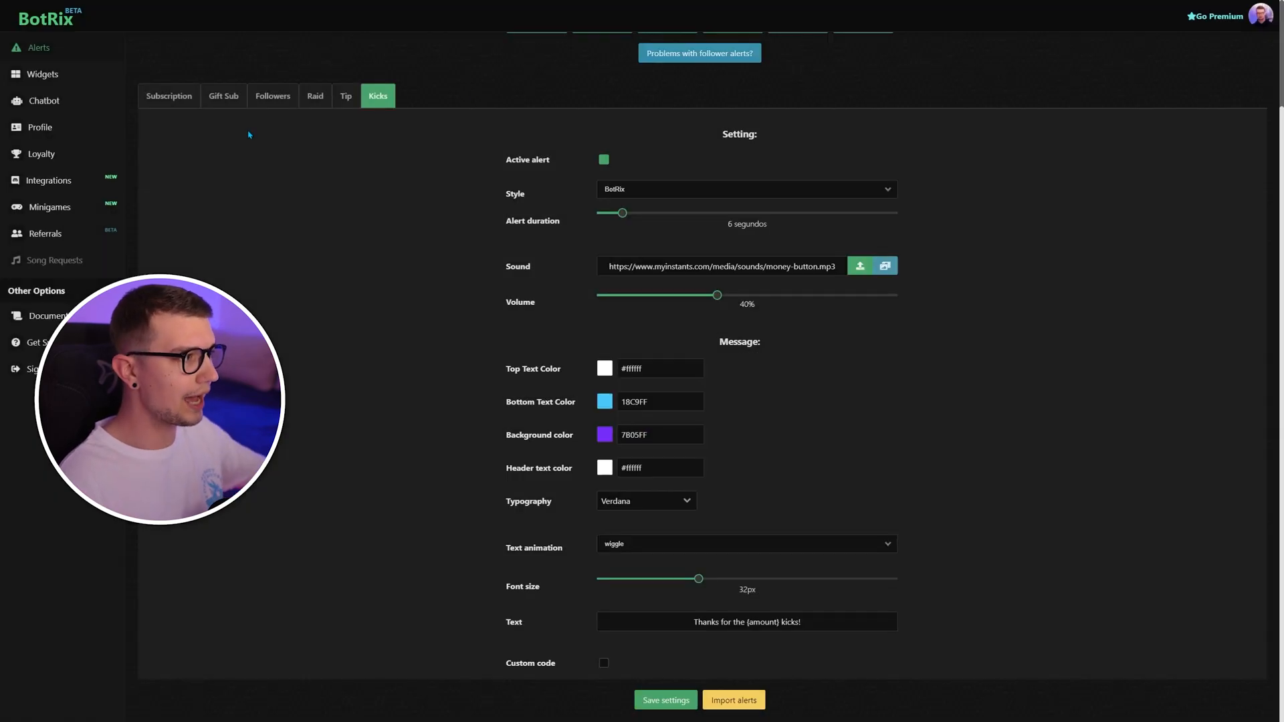
mouse_move(42, 73)
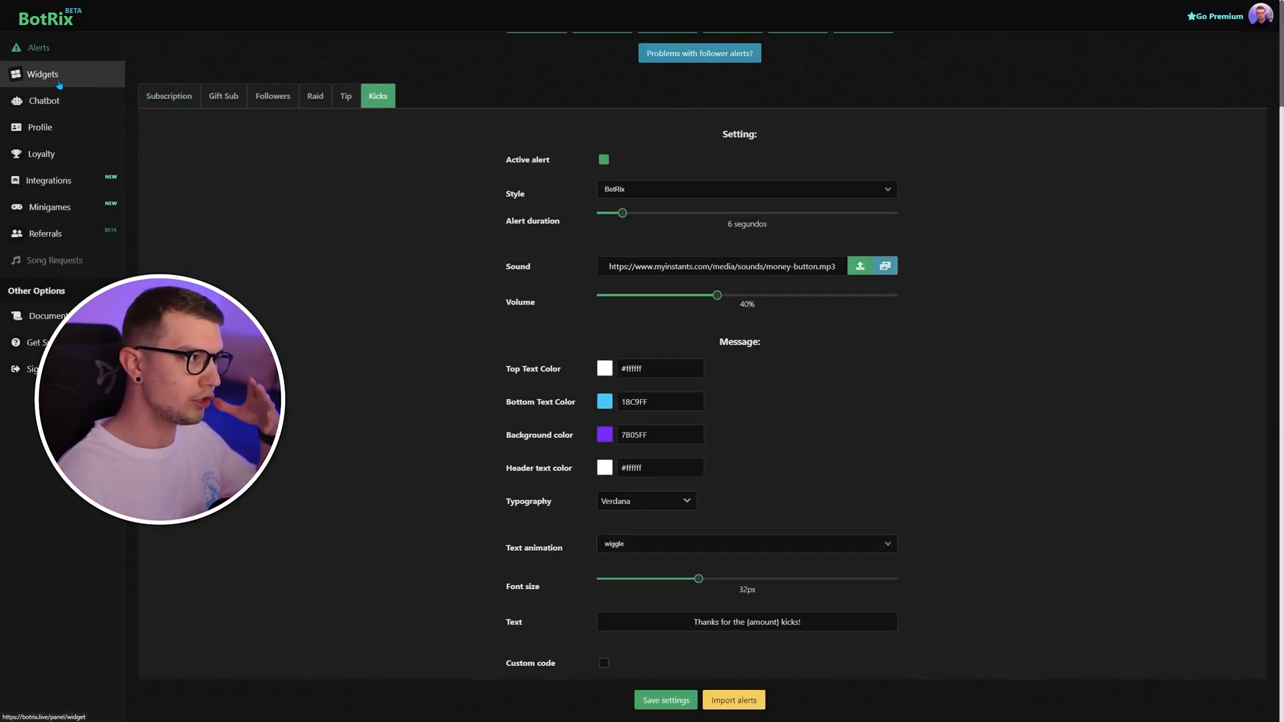
click(42, 74)
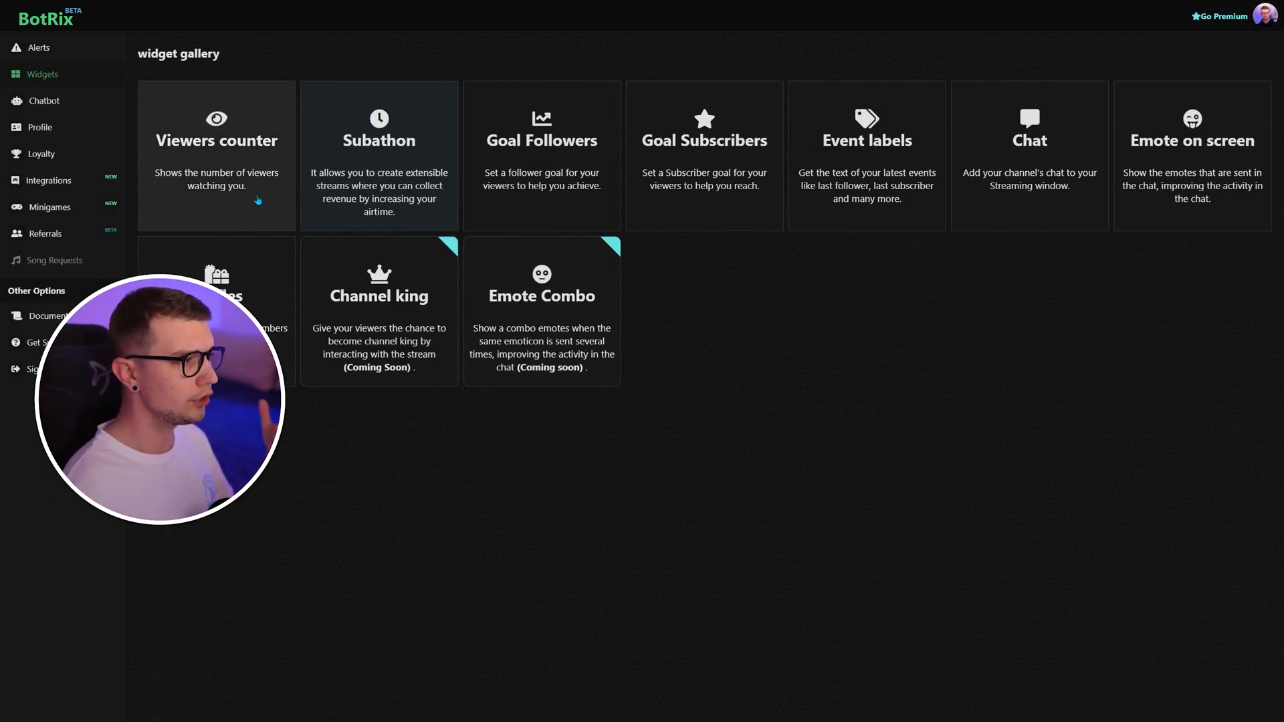
double_click(216, 140)
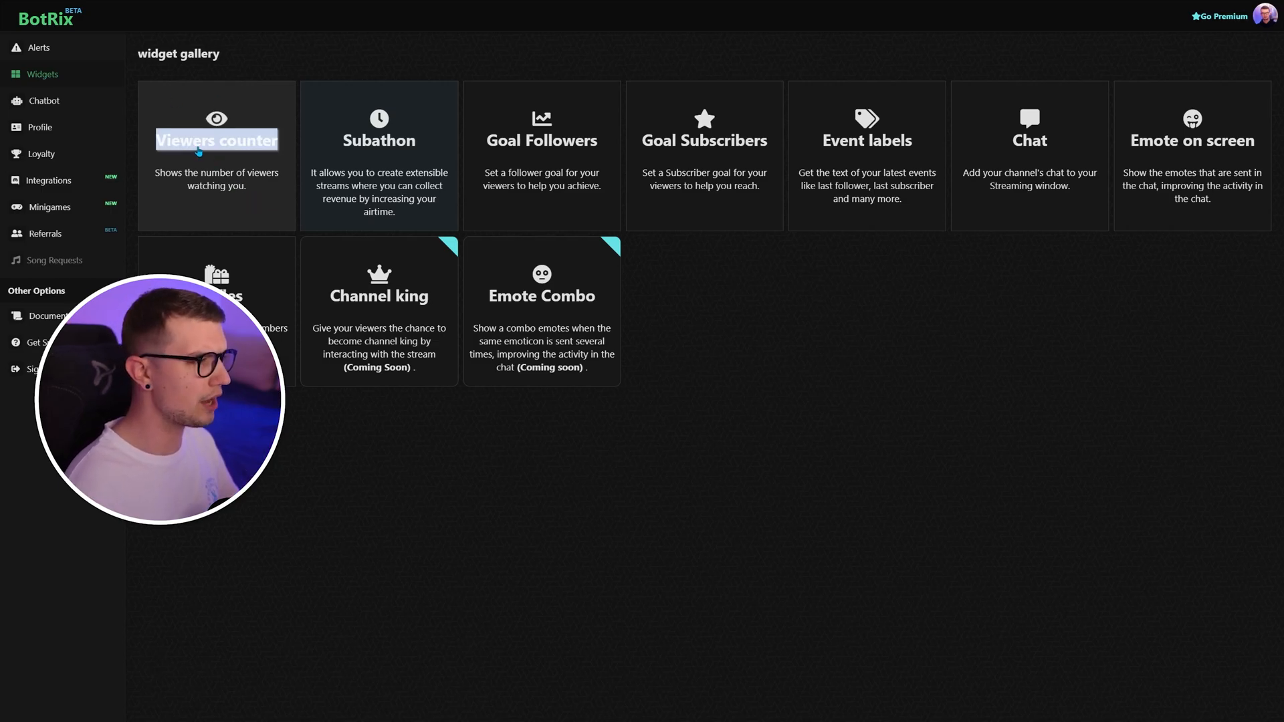
mouse_move(616, 147)
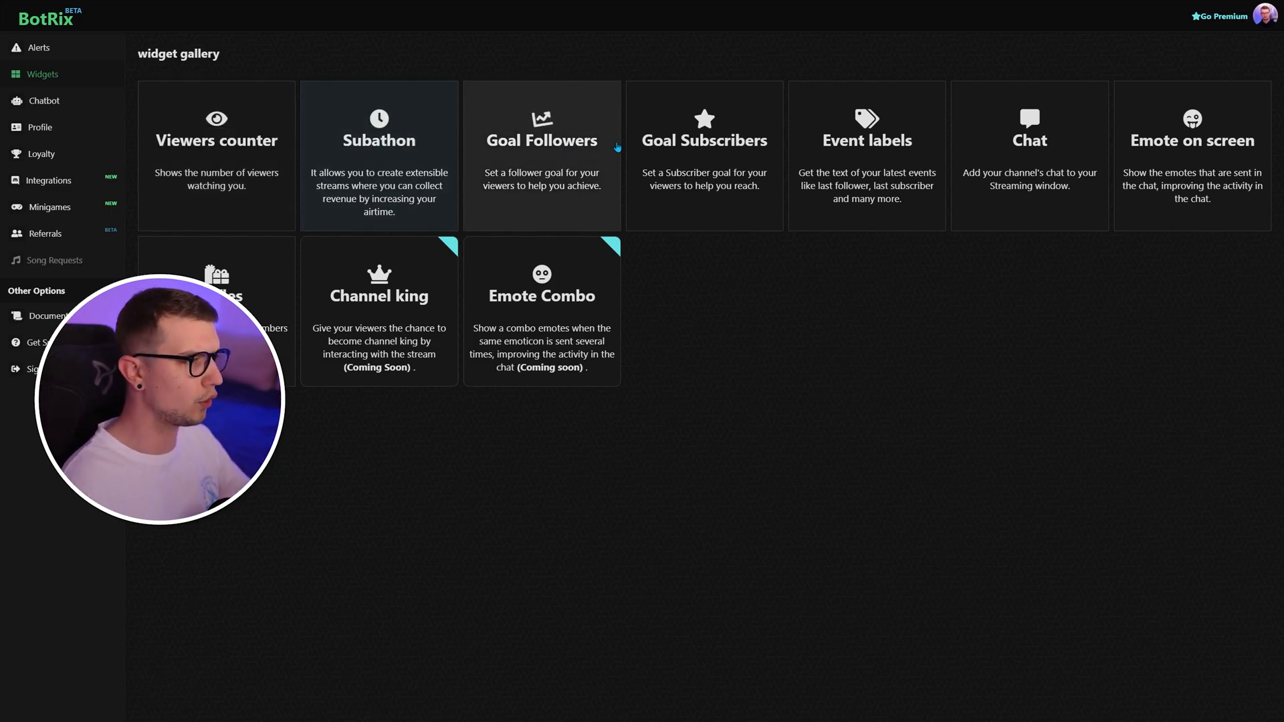
mouse_move(898, 167)
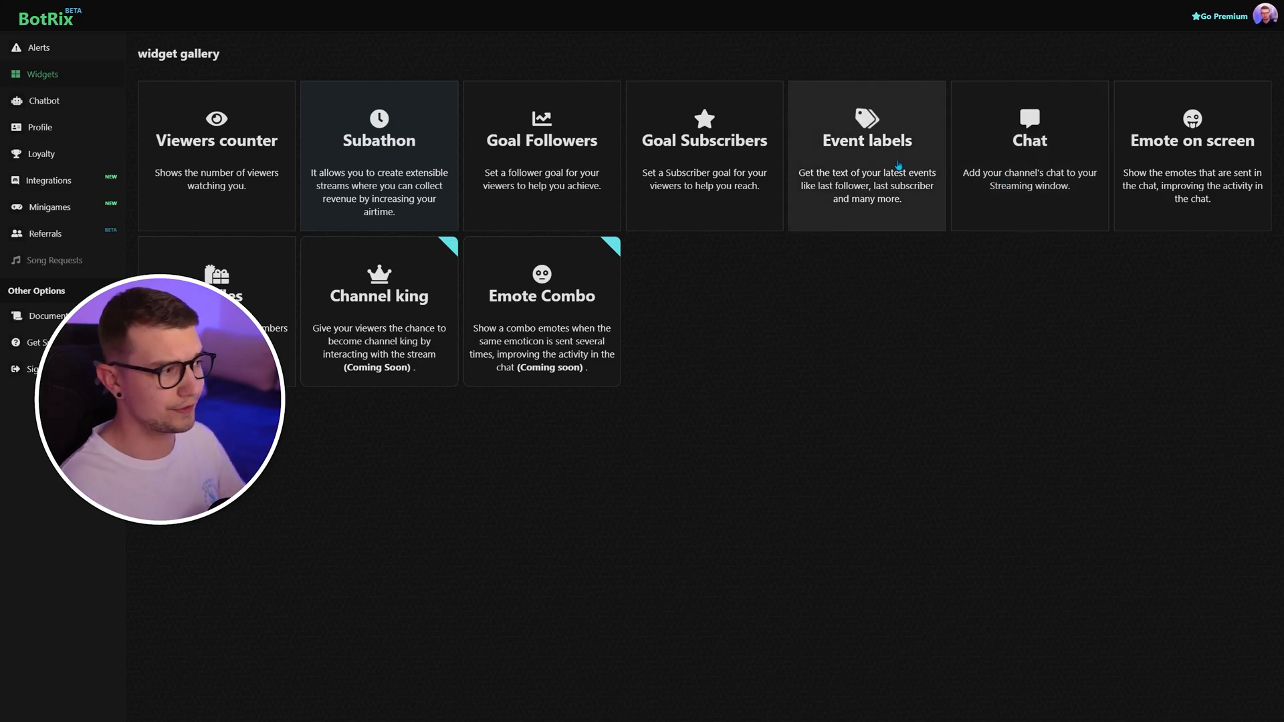
mouse_move(1029, 131)
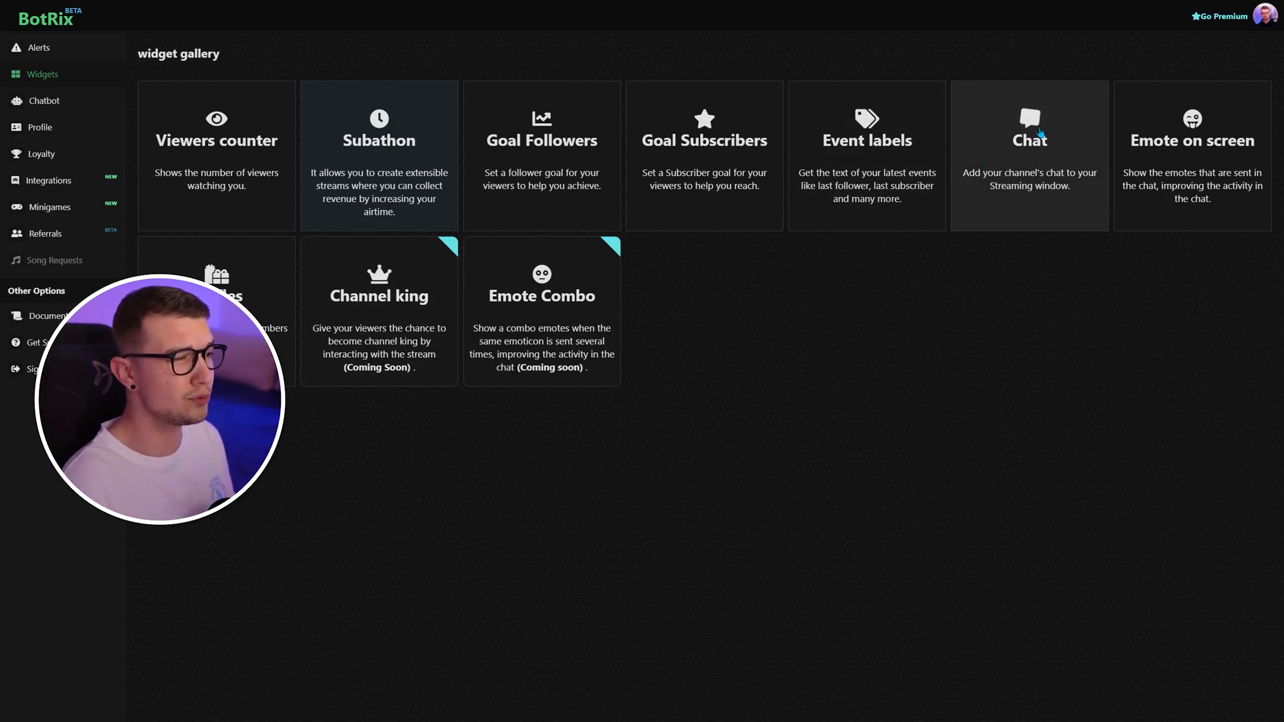
mouse_move(541, 143)
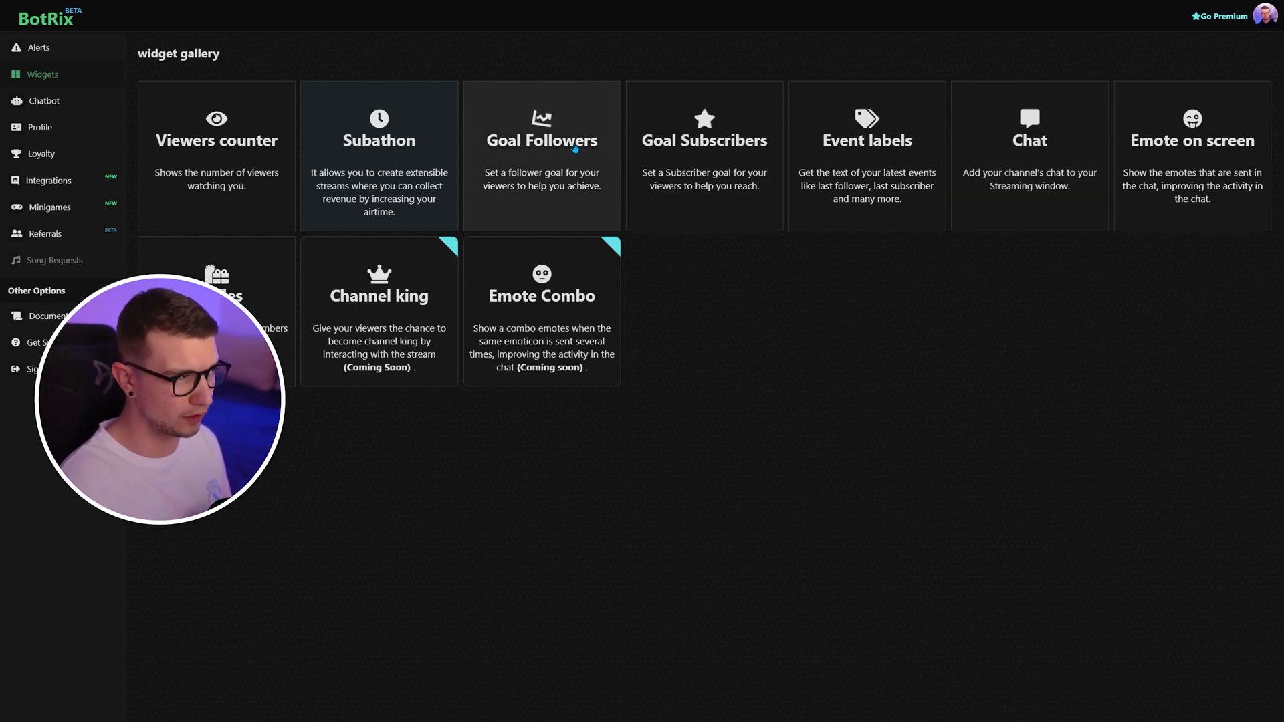
- Open the Goal Followers widget and copy its Widget URL
click(541, 156)
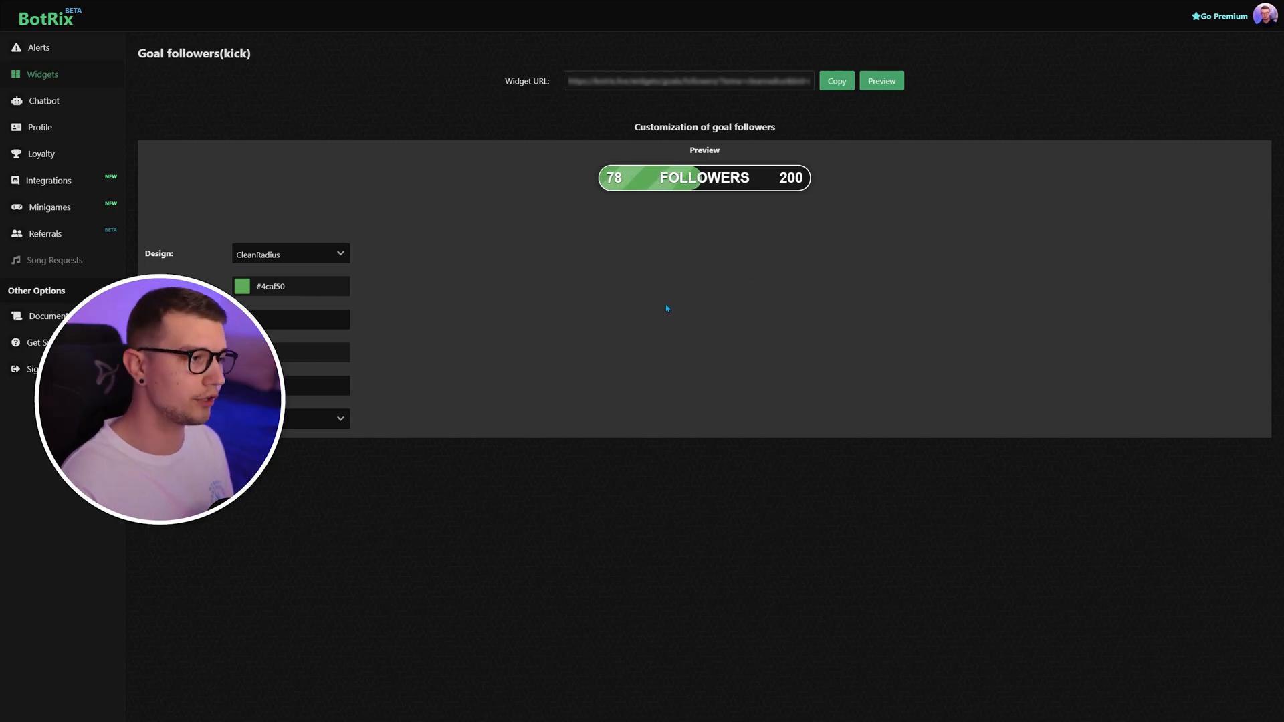
mouse_move(641, 304)
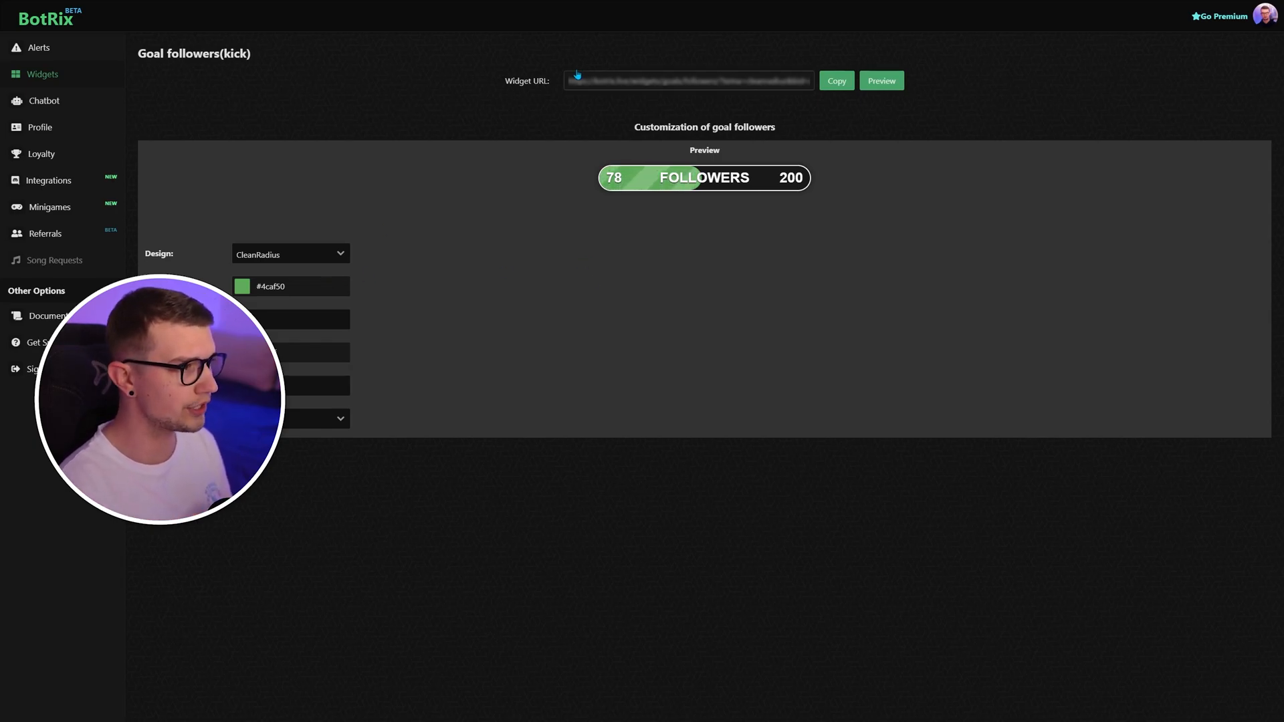
click(836, 80)
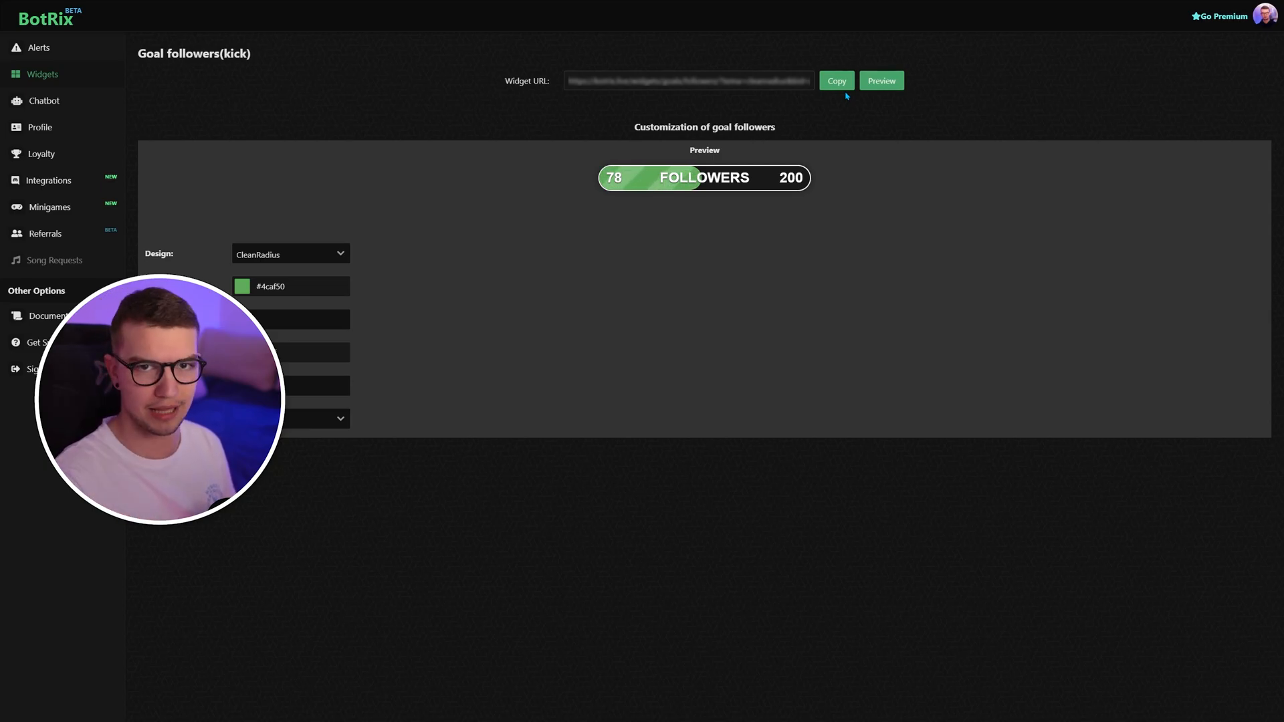
click(43, 74)
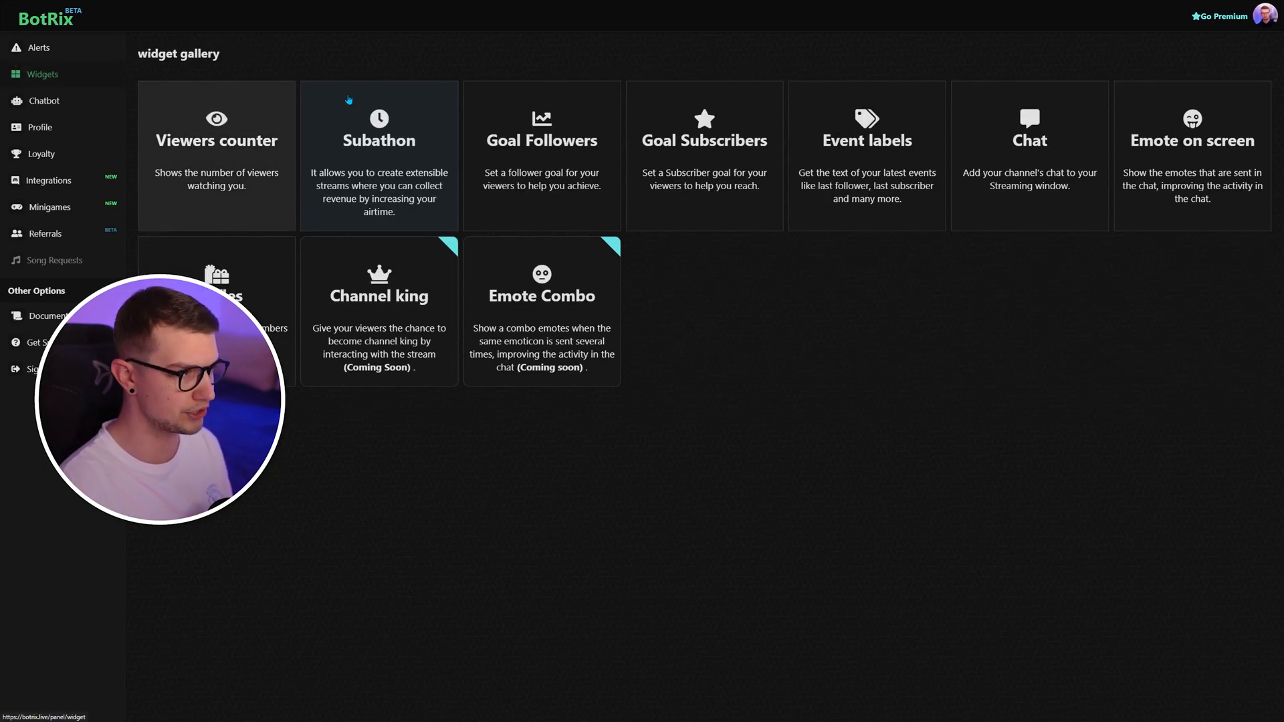
- Open the Chat widget, review its option checkboxes, and copy its Widget URL
click(1028, 156)
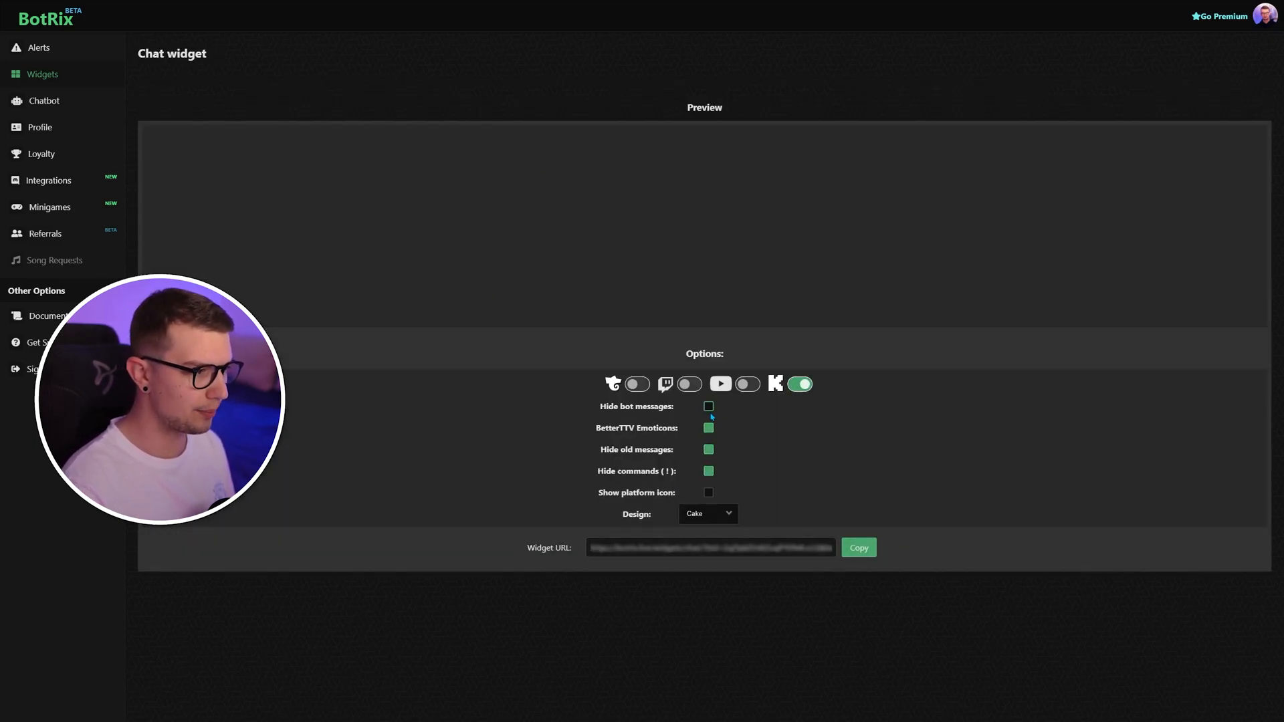
click(708, 406)
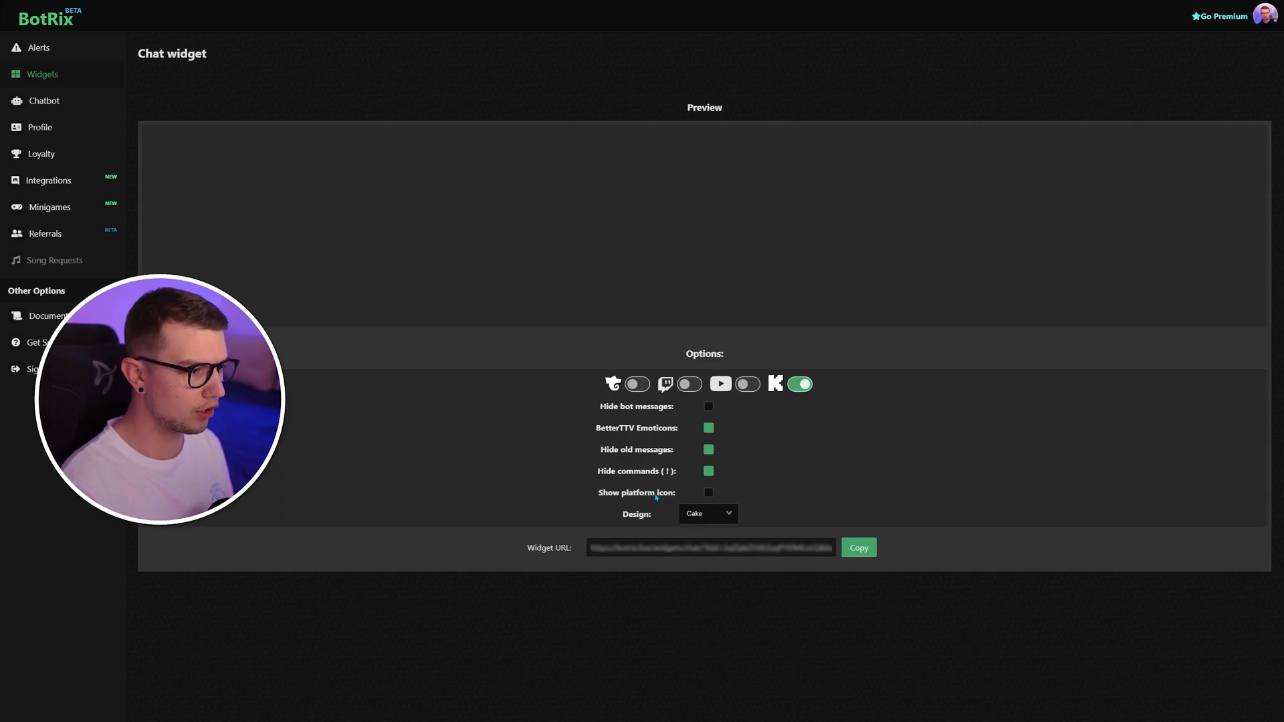
click(858, 547)
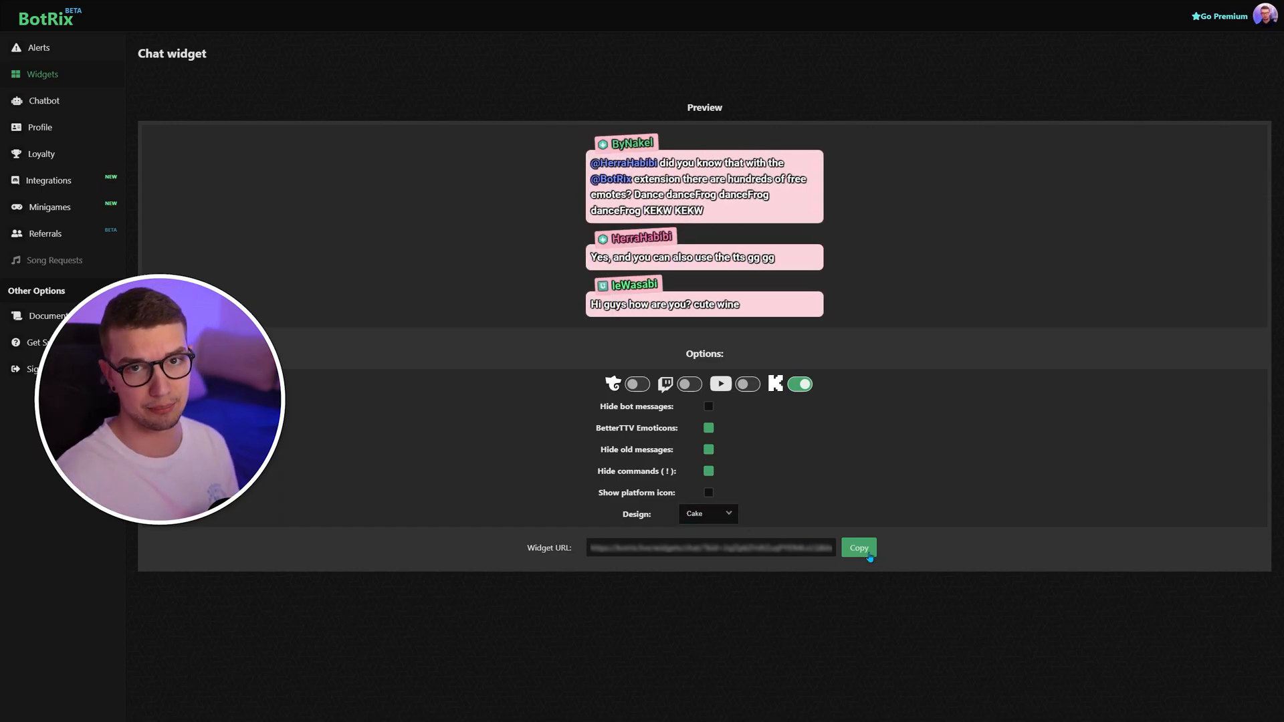
click(43, 100)
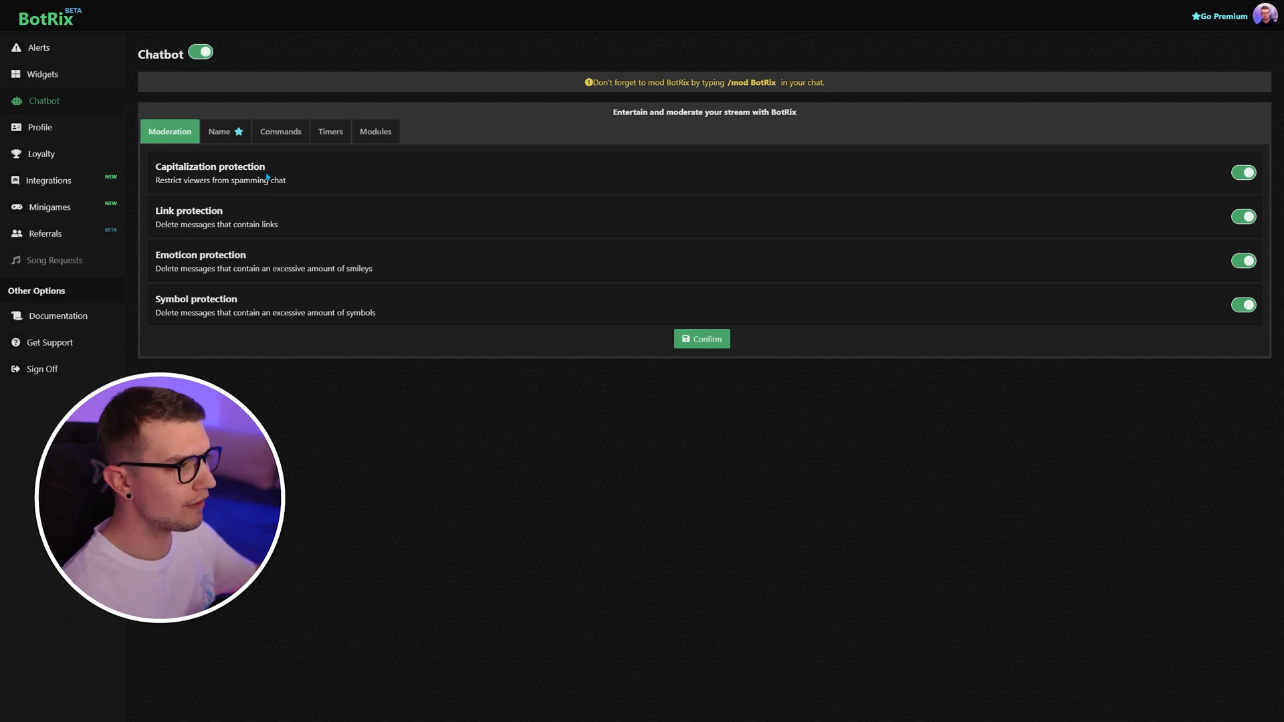
mouse_move(565, 270)
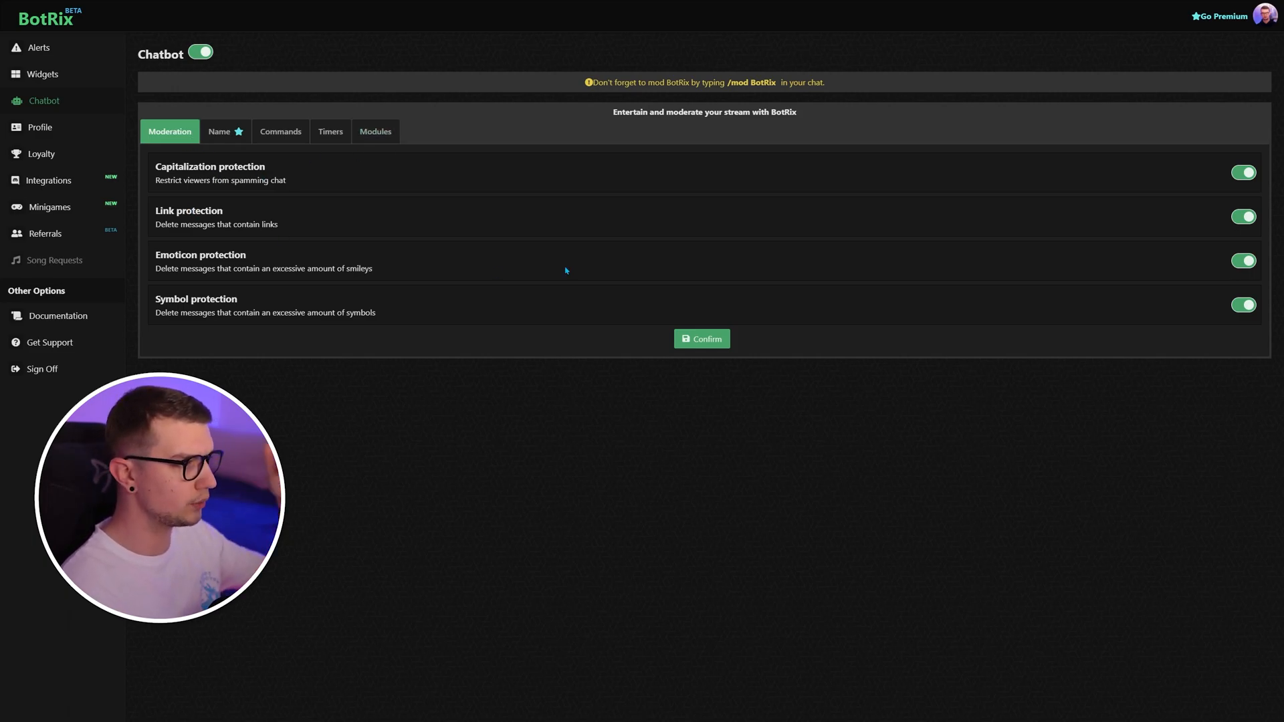
mouse_move(569, 263)
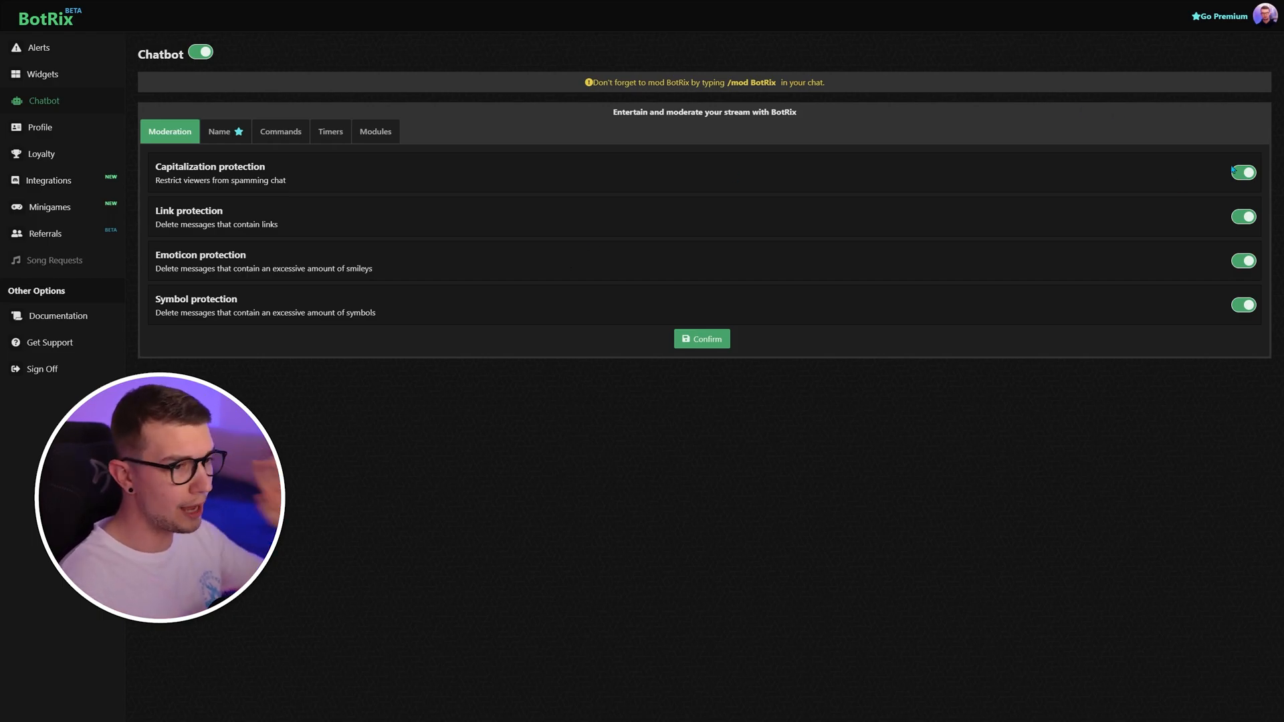
mouse_move(273, 190)
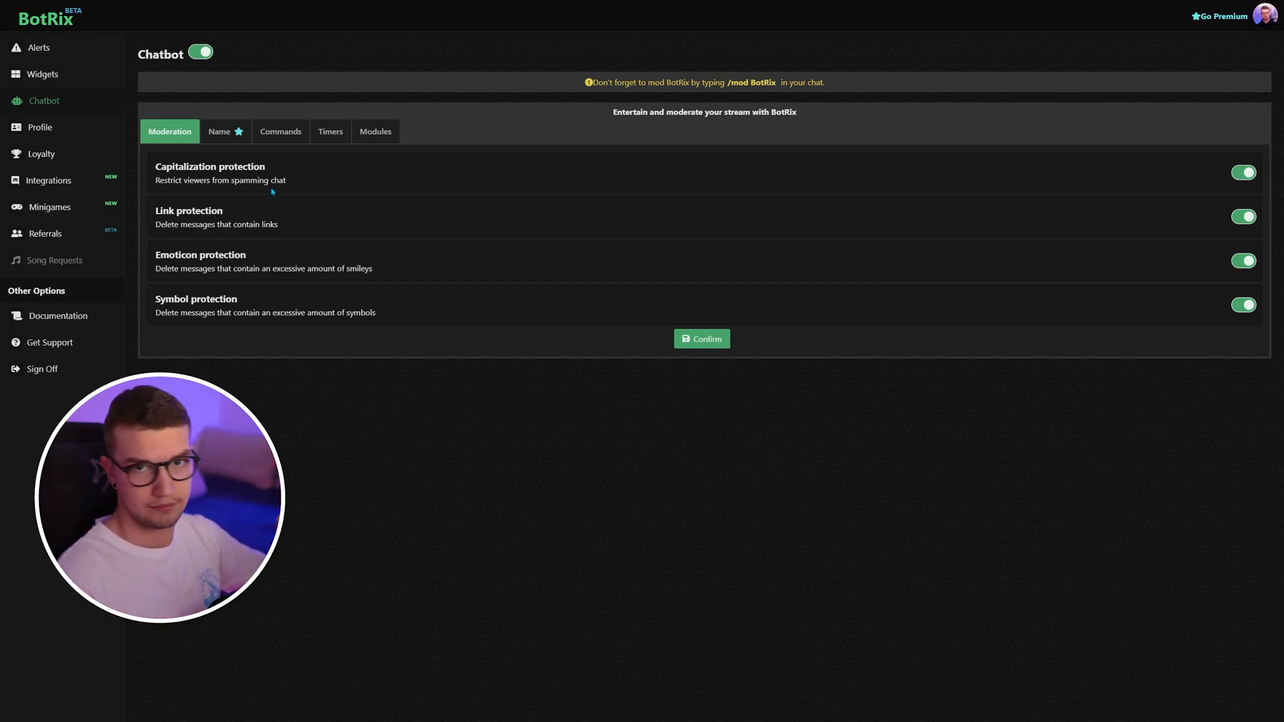
- Switch to the Chatbot Commands tab listing !twitter, !steam, !twitch and !tiktok
click(280, 131)
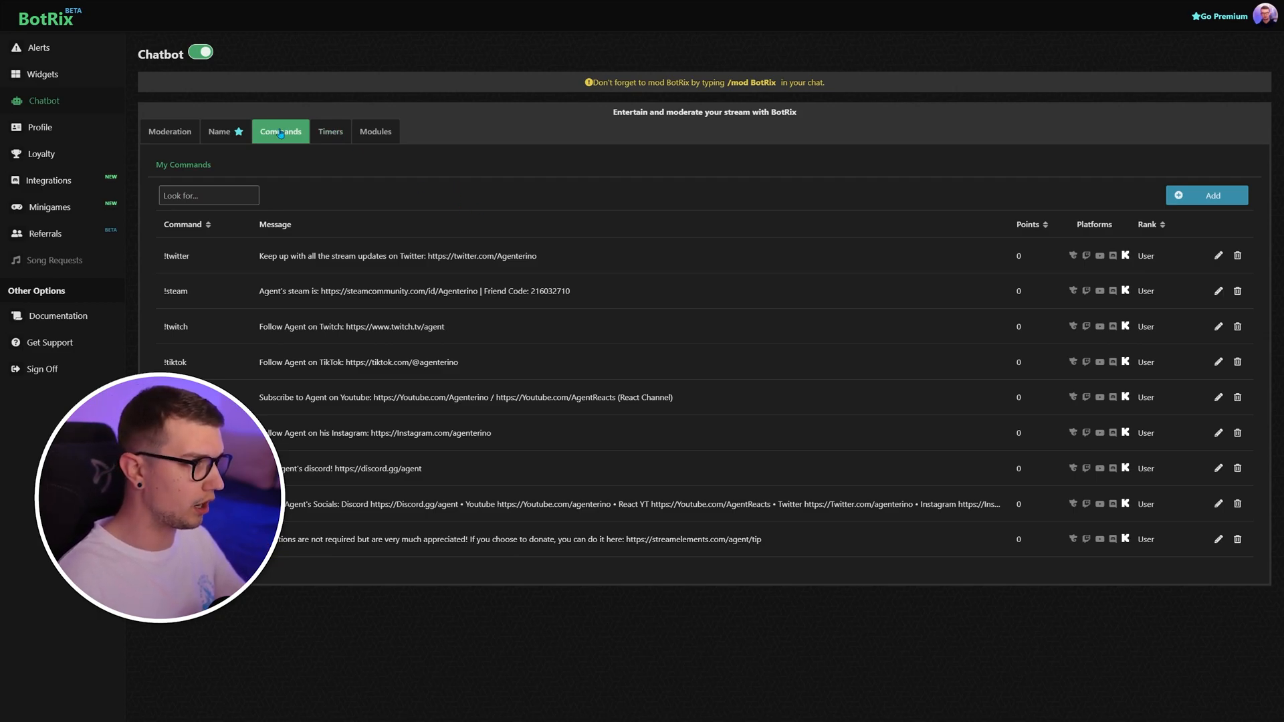
mouse_move(293, 172)
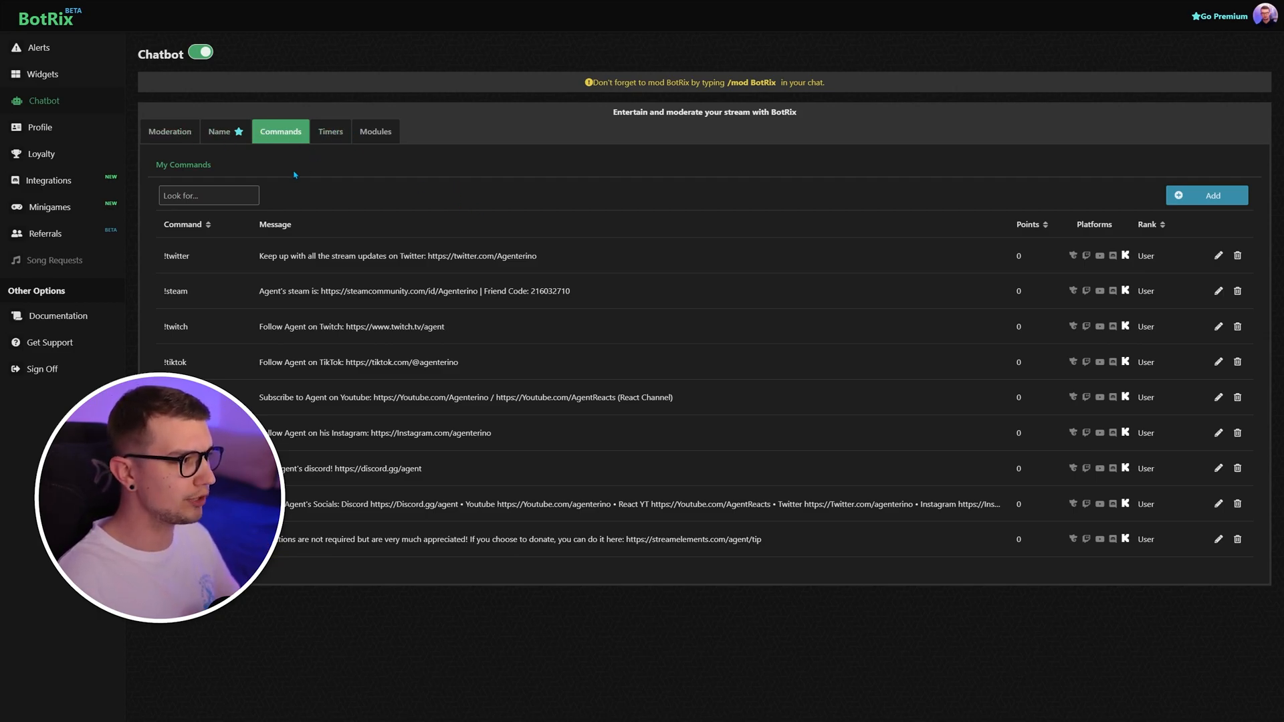
mouse_move(329, 172)
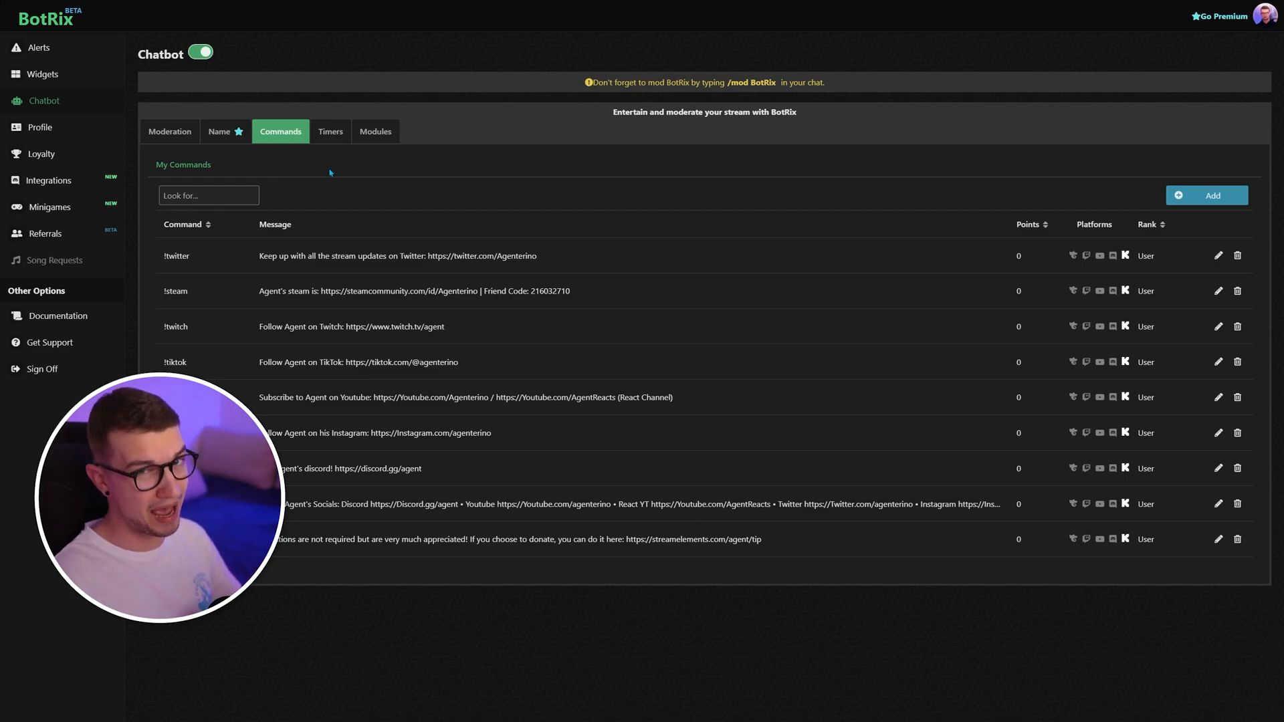
- Switch to the Chatbot Modules tab with chat alerts, levels and points enabled
click(375, 131)
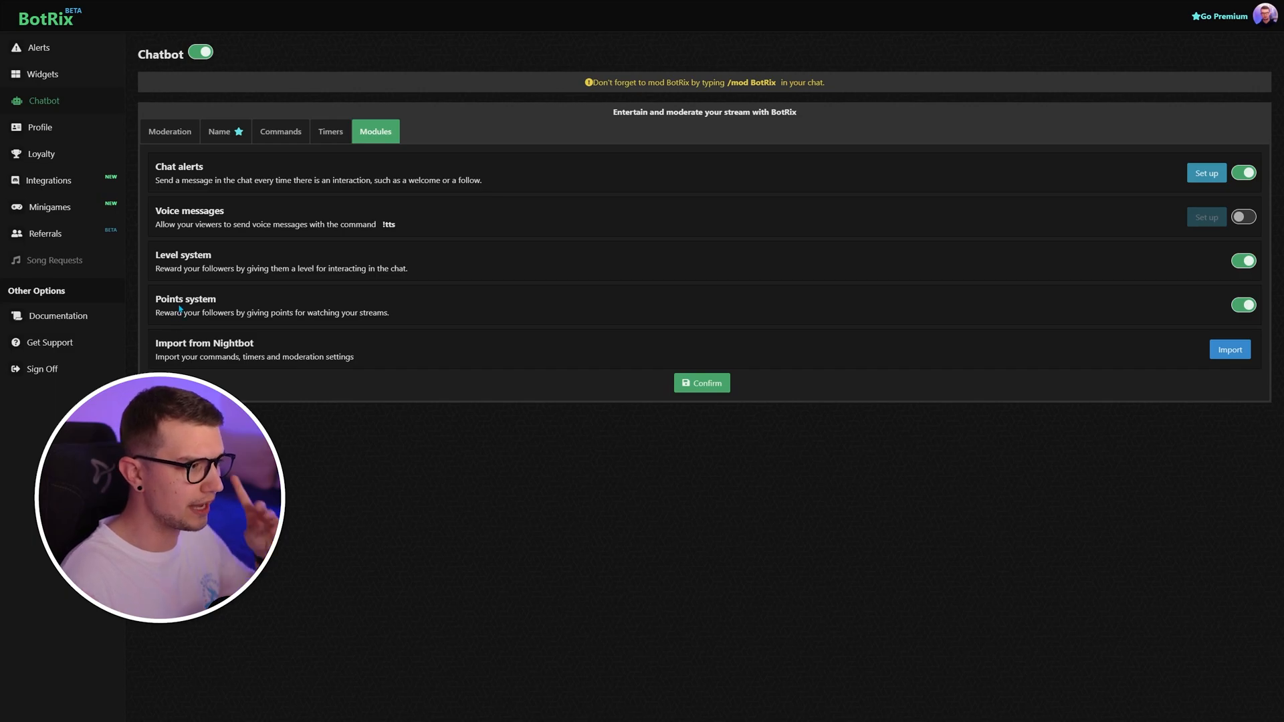
mouse_move(510, 298)
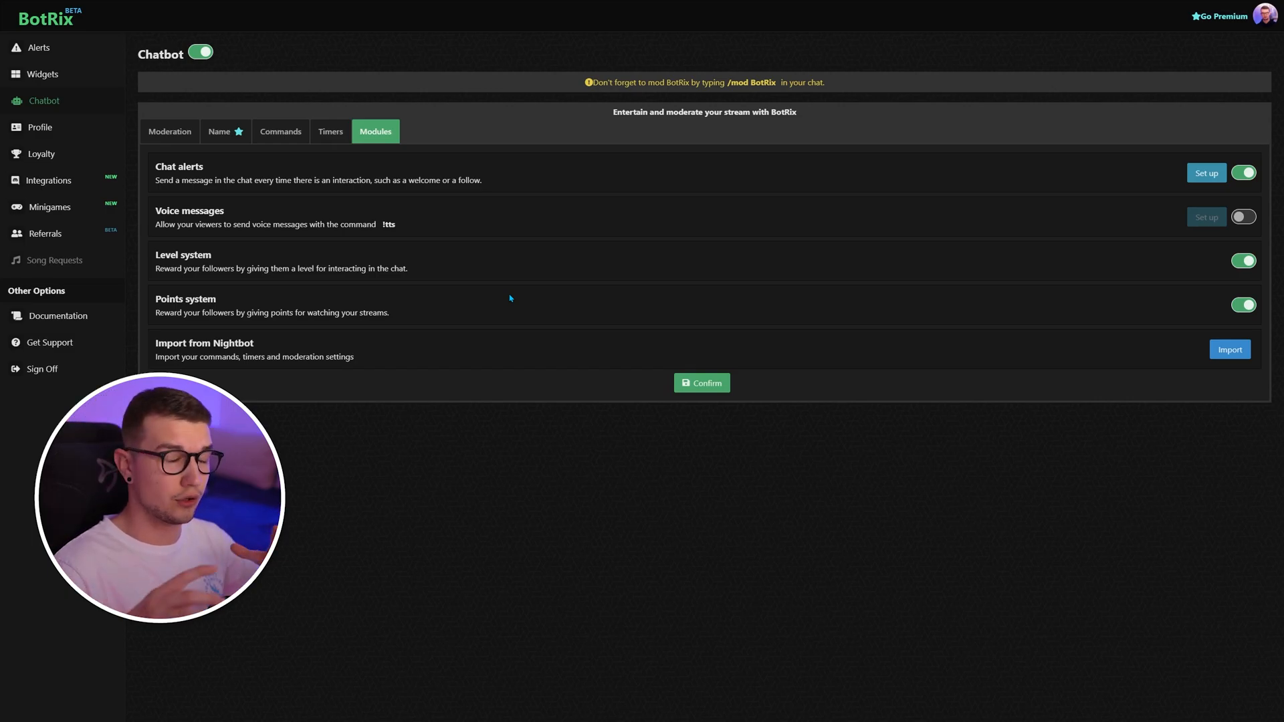
mouse_move(310, 159)
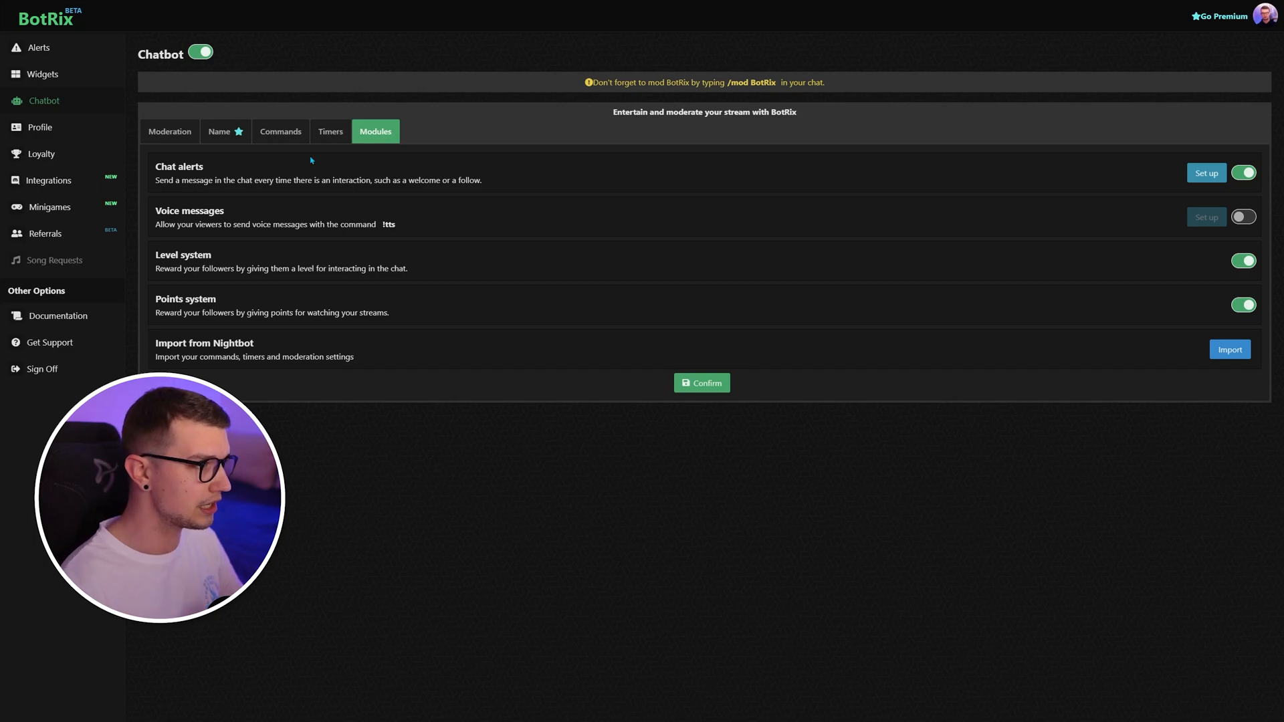
mouse_move(287, 204)
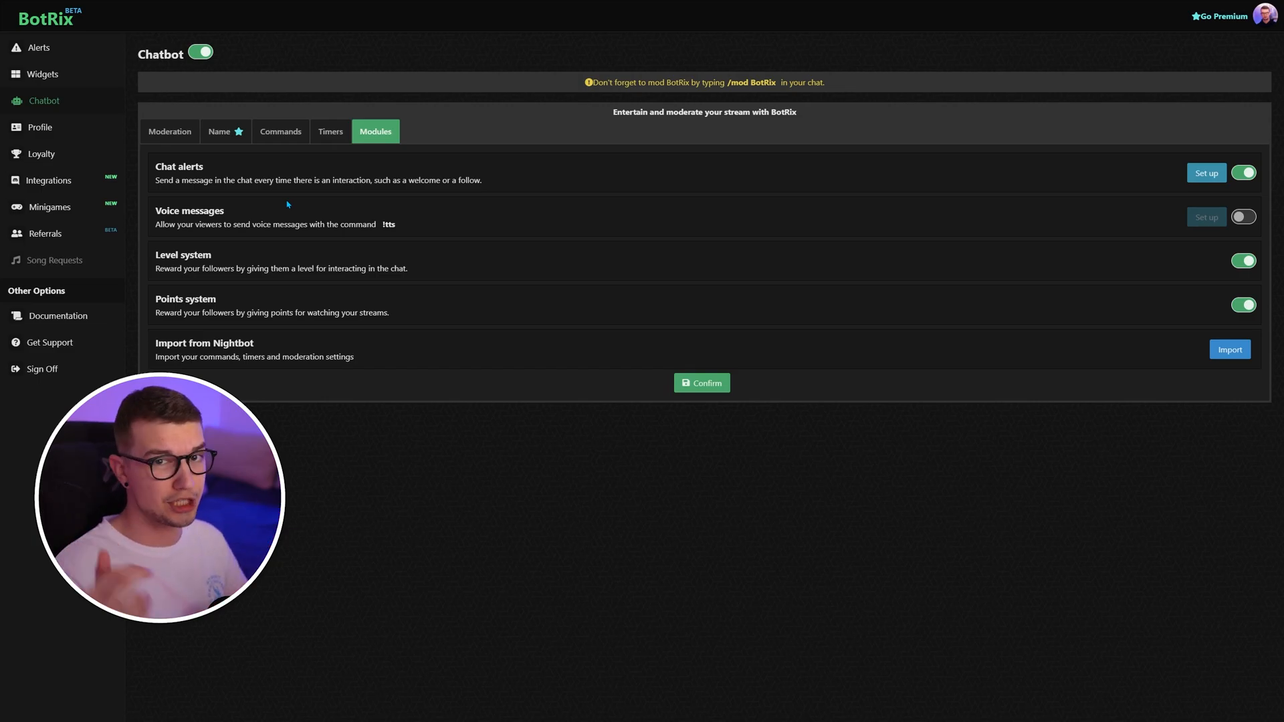
- Switch to the Chatbot Timers tab showing the 30- and 25-minute timed messages
click(330, 131)
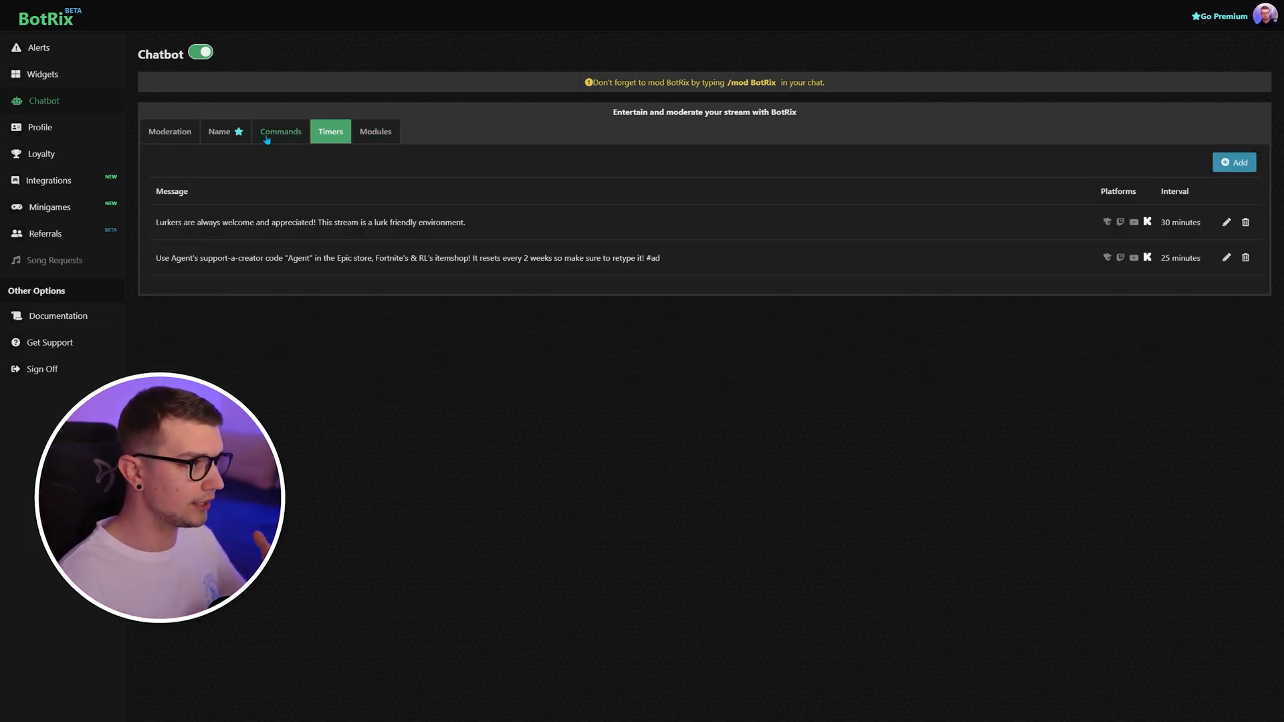
mouse_move(407, 379)
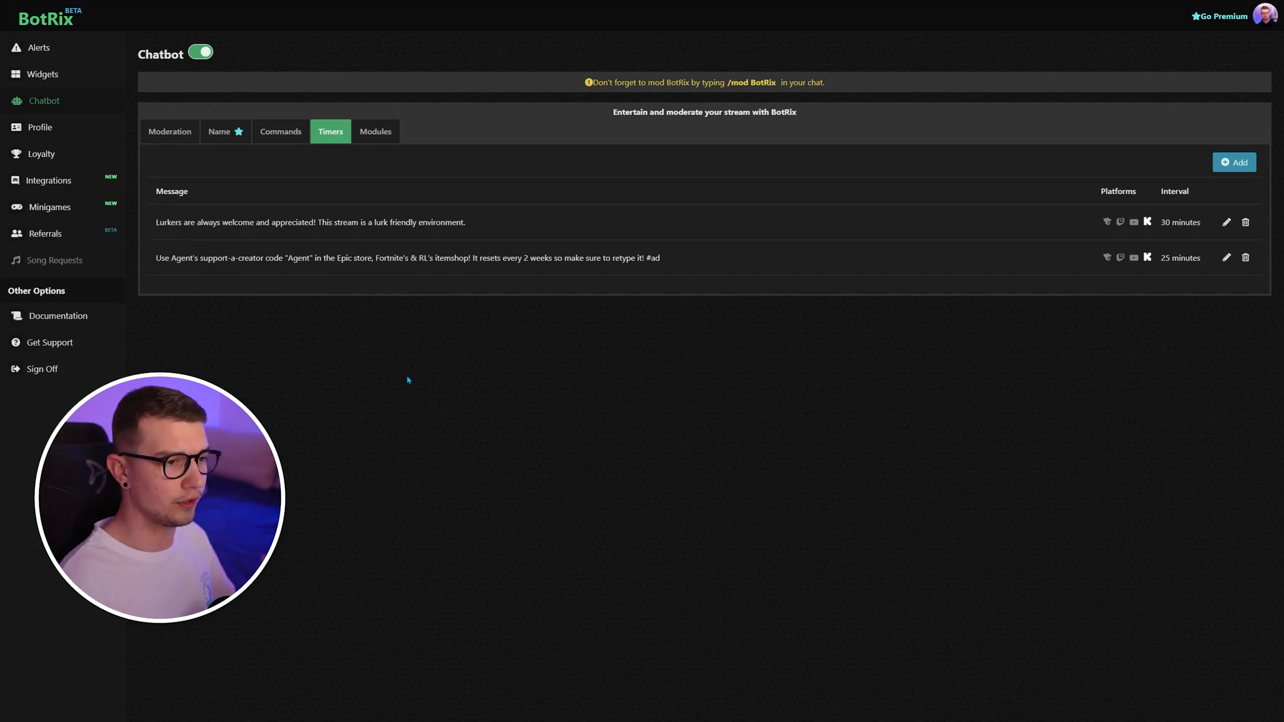
mouse_move(618, 306)
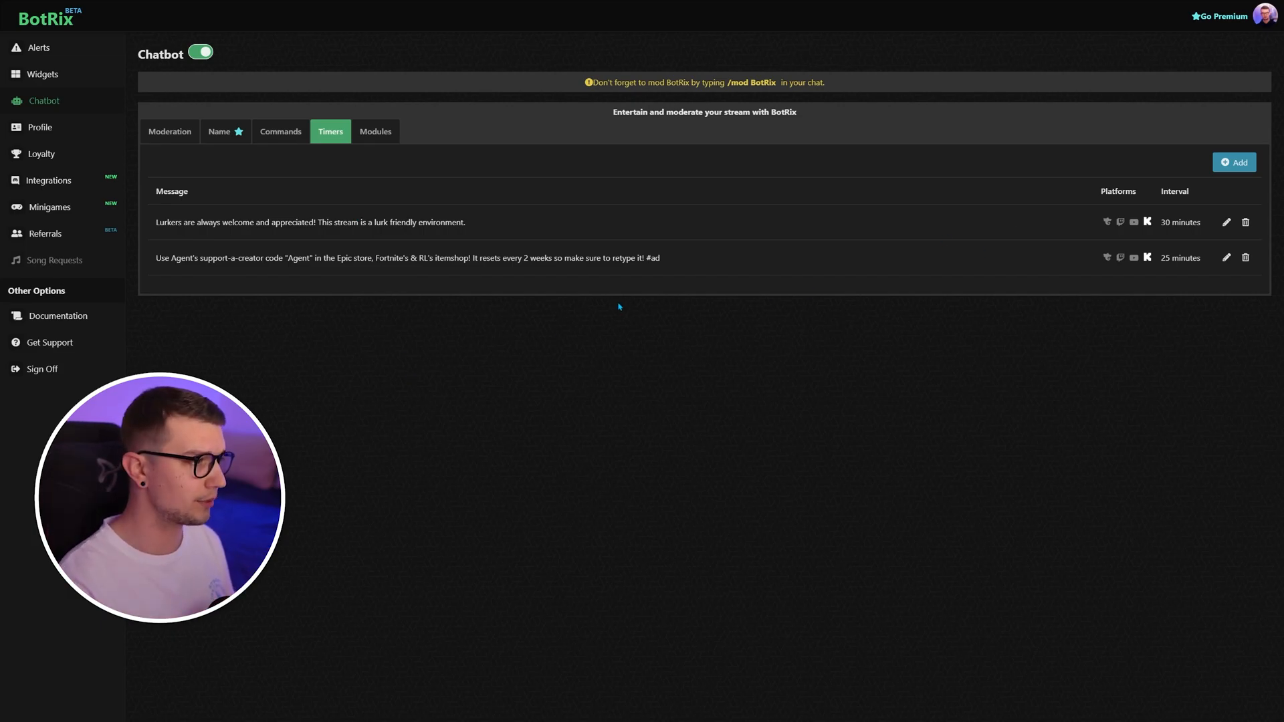
mouse_move(297, 158)
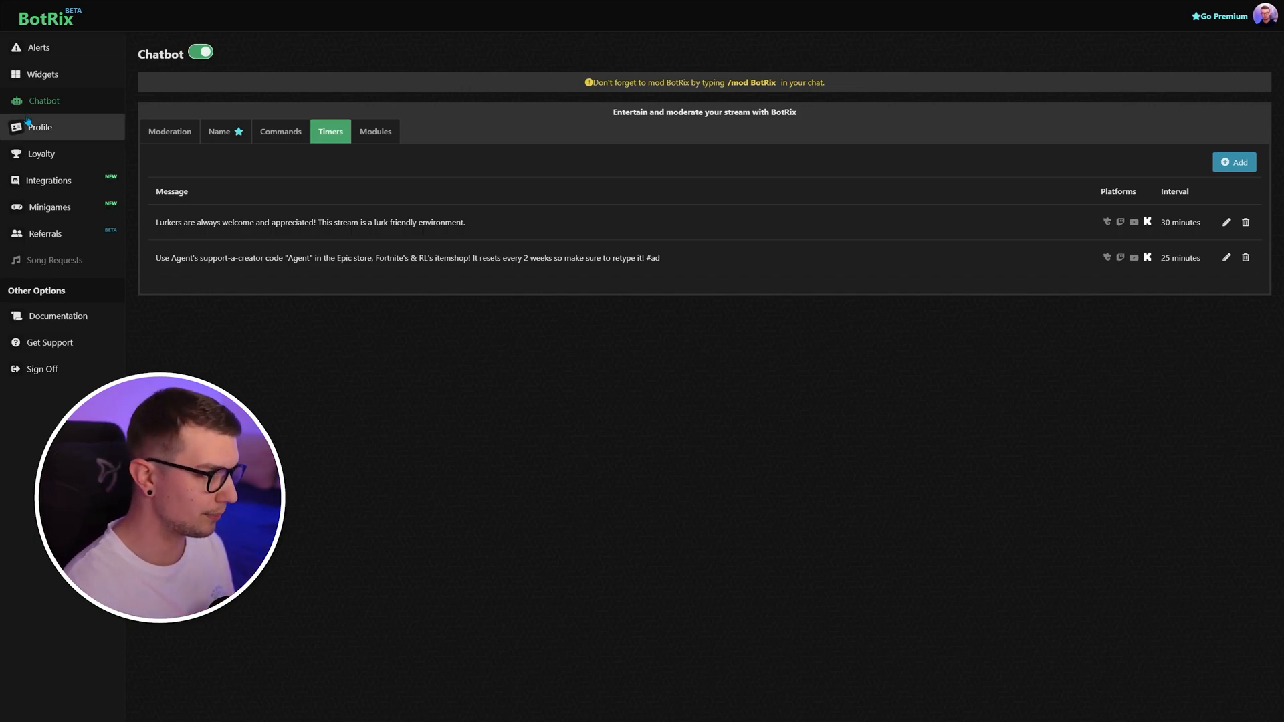
- Open Profile from the sidebar to see Discord and Kick connected
click(39, 127)
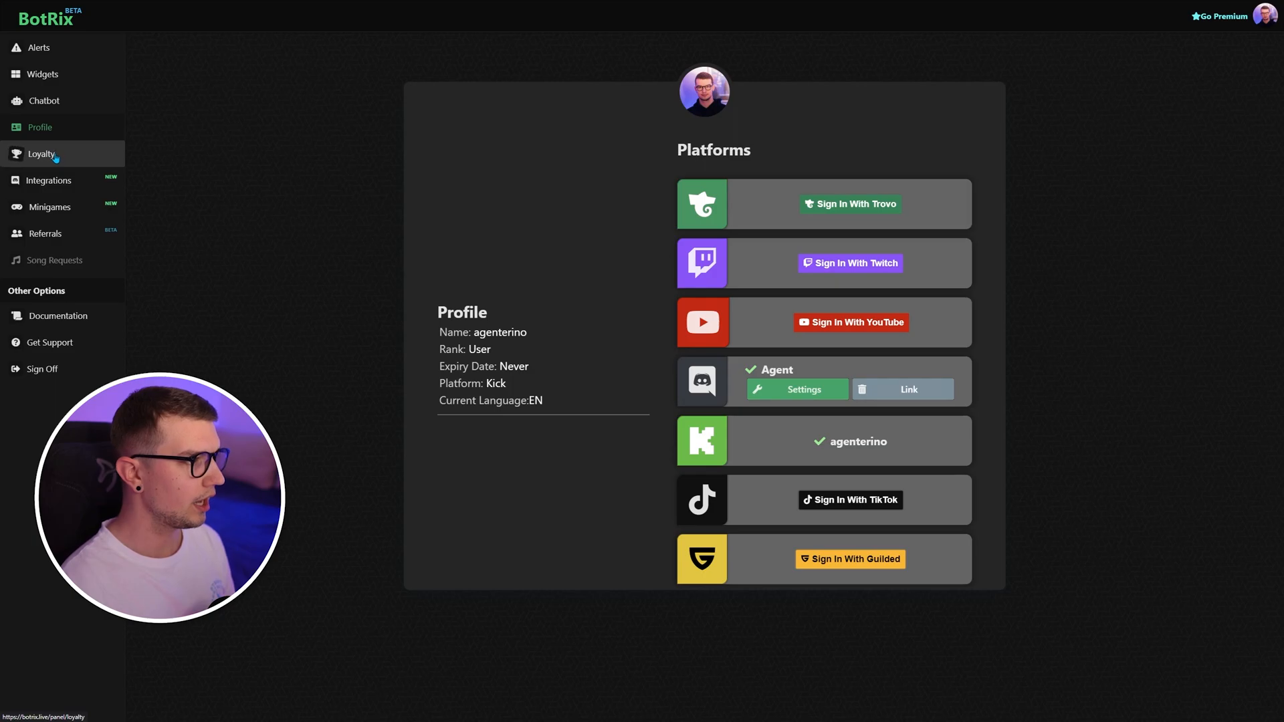
- View the Loyalty ranking, then open Integrations for Discord stream notifications
click(40, 154)
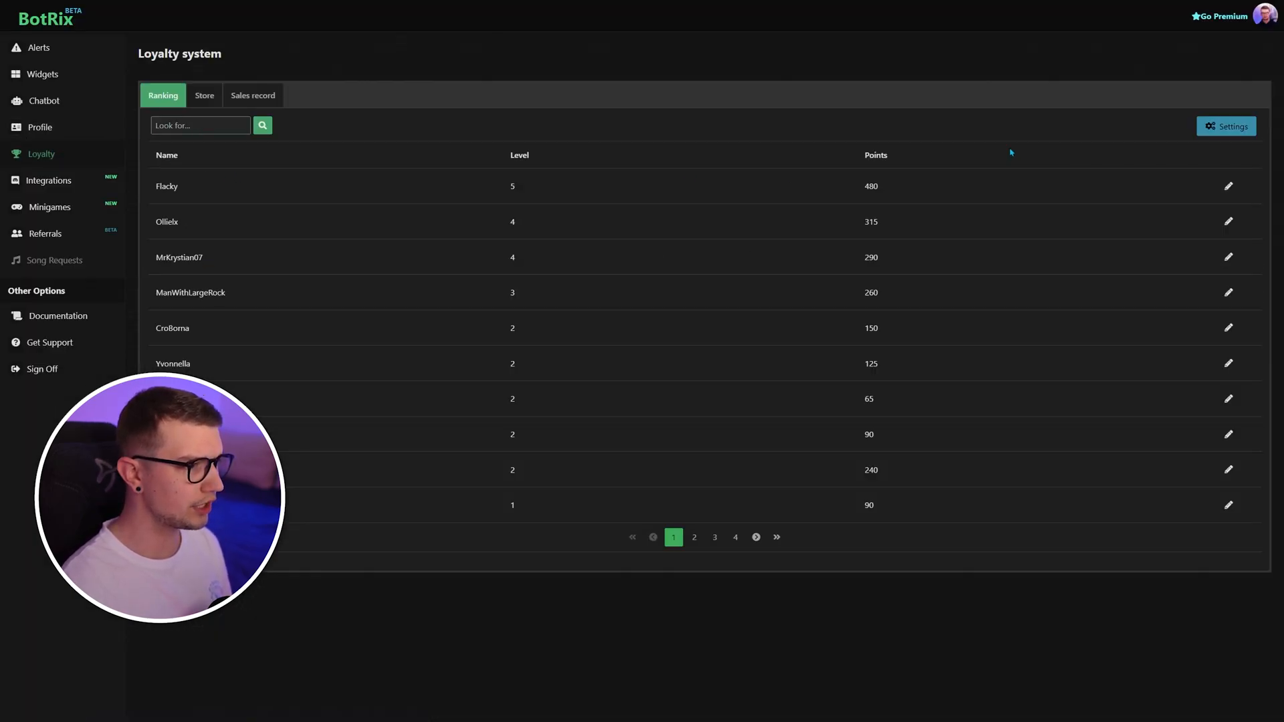
mouse_move(514, 214)
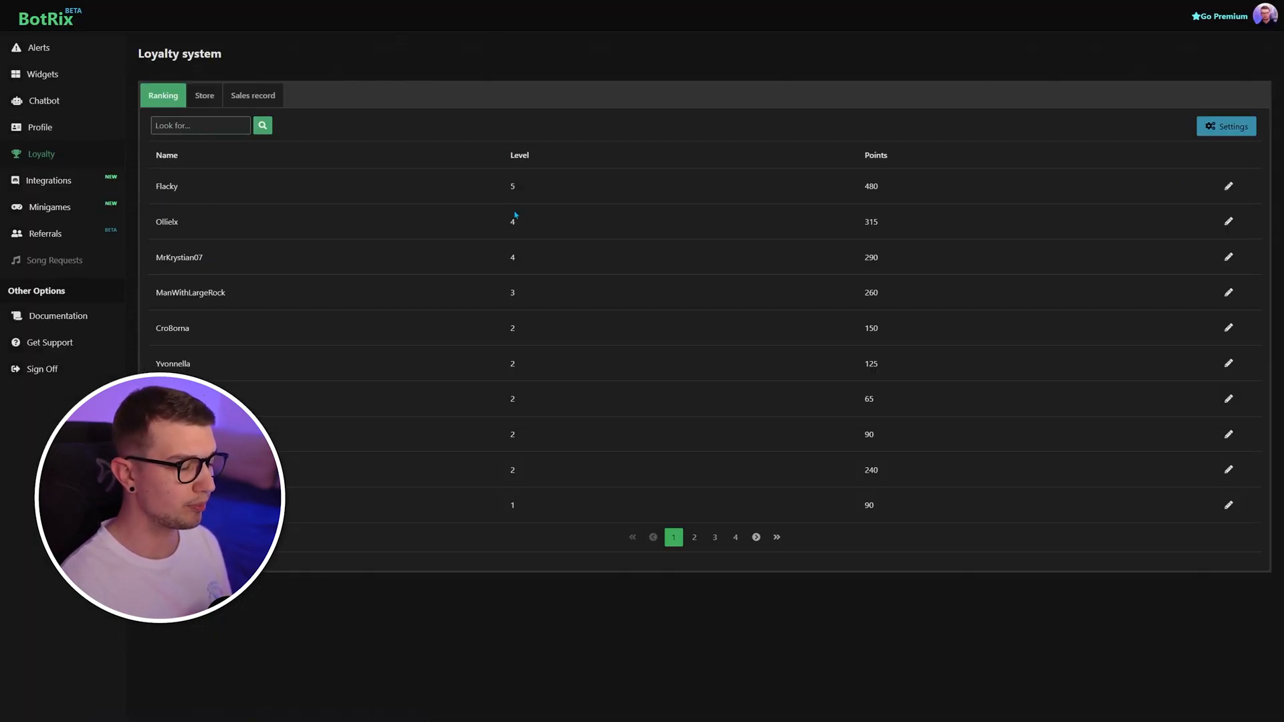
mouse_move(577, 172)
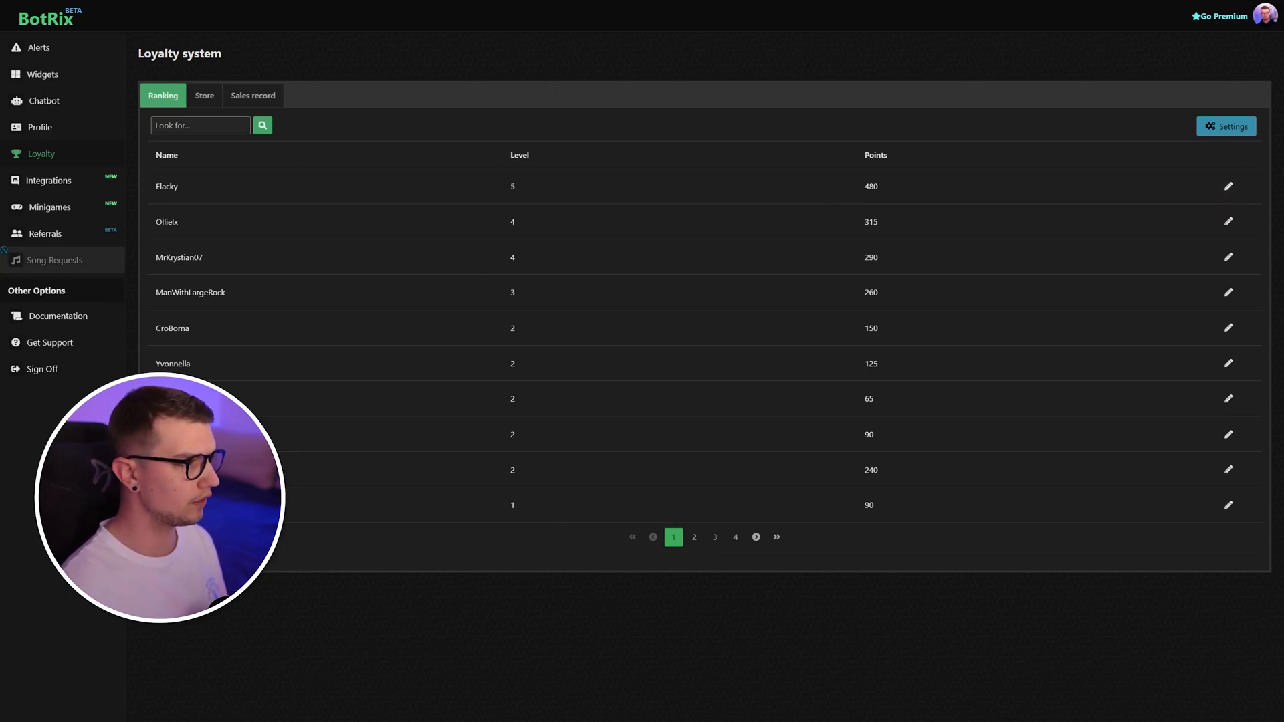
mouse_move(49, 180)
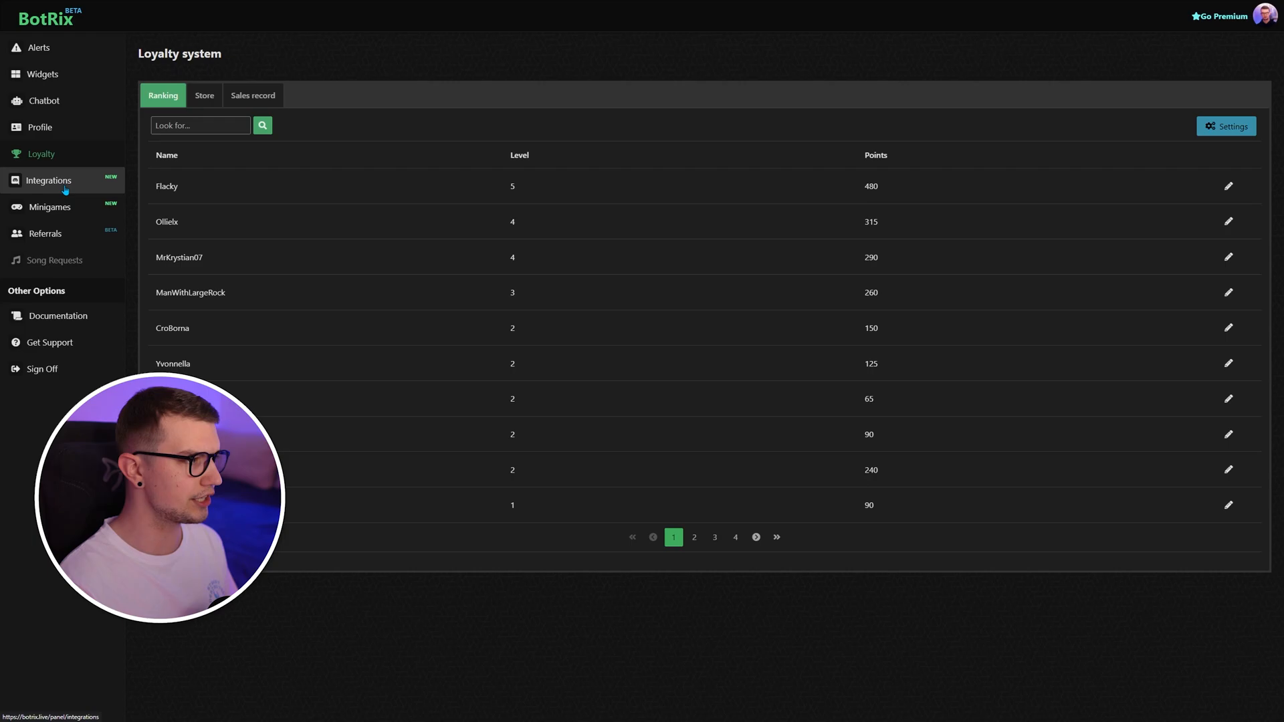
click(48, 180)
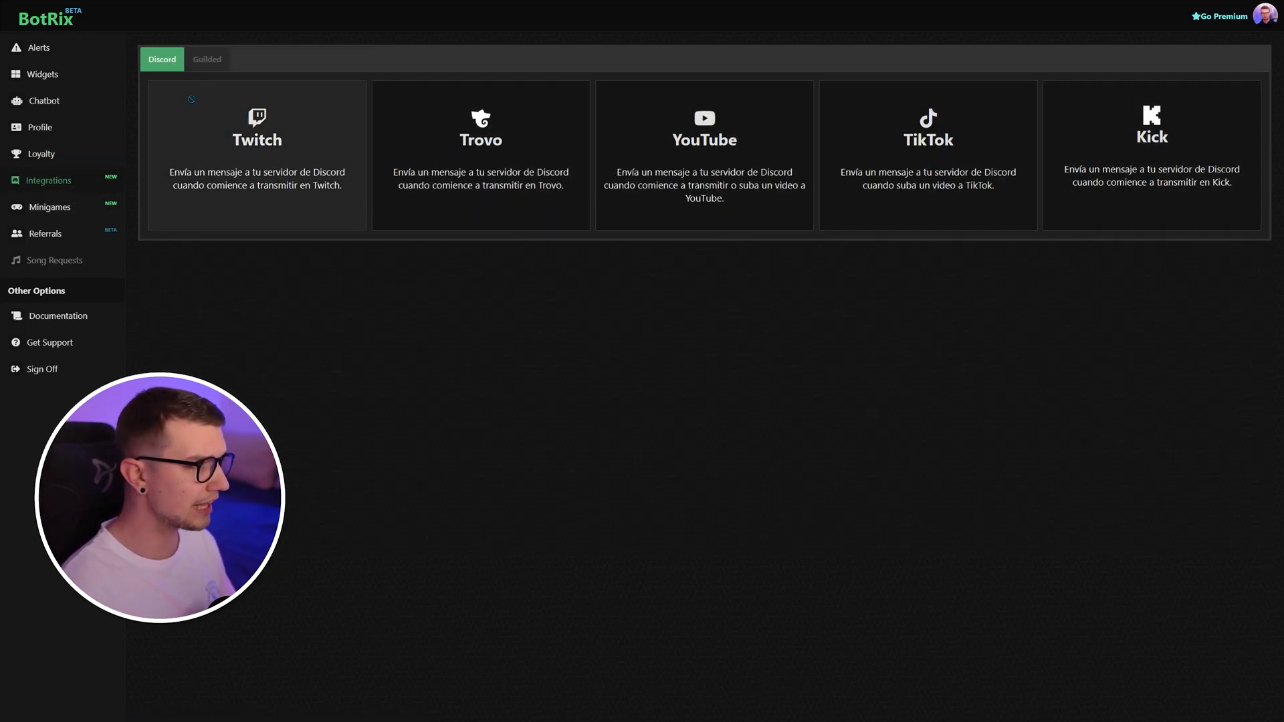